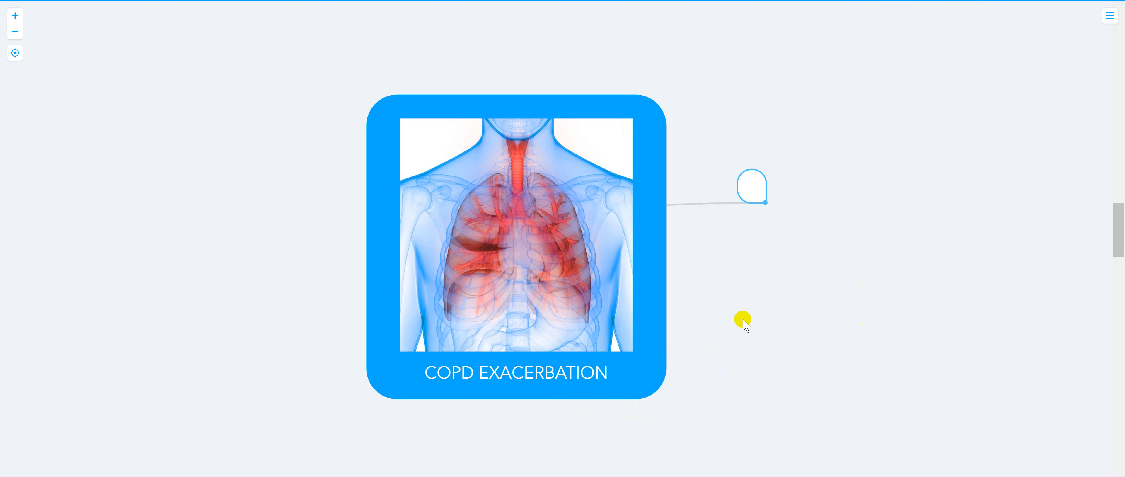
# Step: Name the root subtopic ID and add a PT child beneath it
pyautogui.click(751, 187)
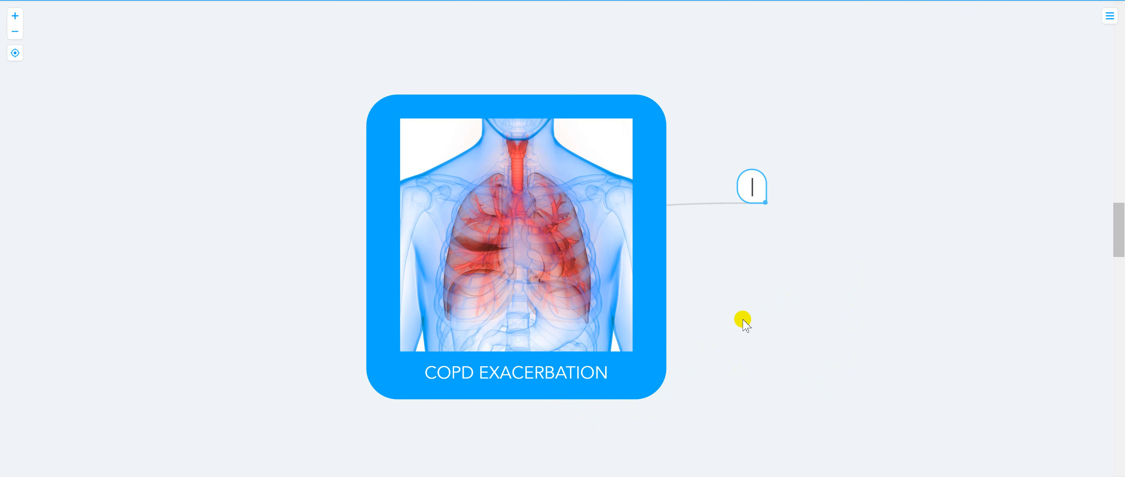
pyautogui.write('IDE')
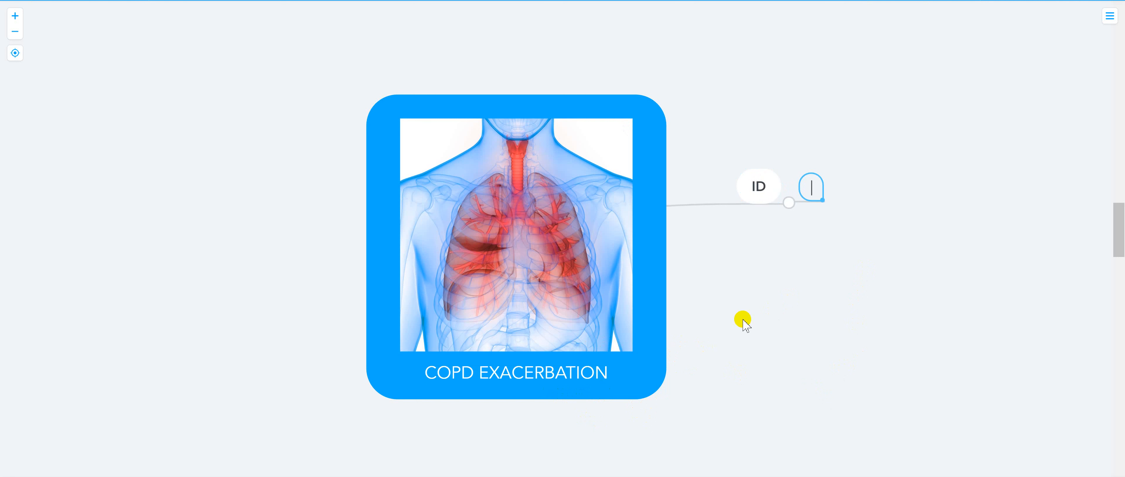
pyautogui.write('PT')
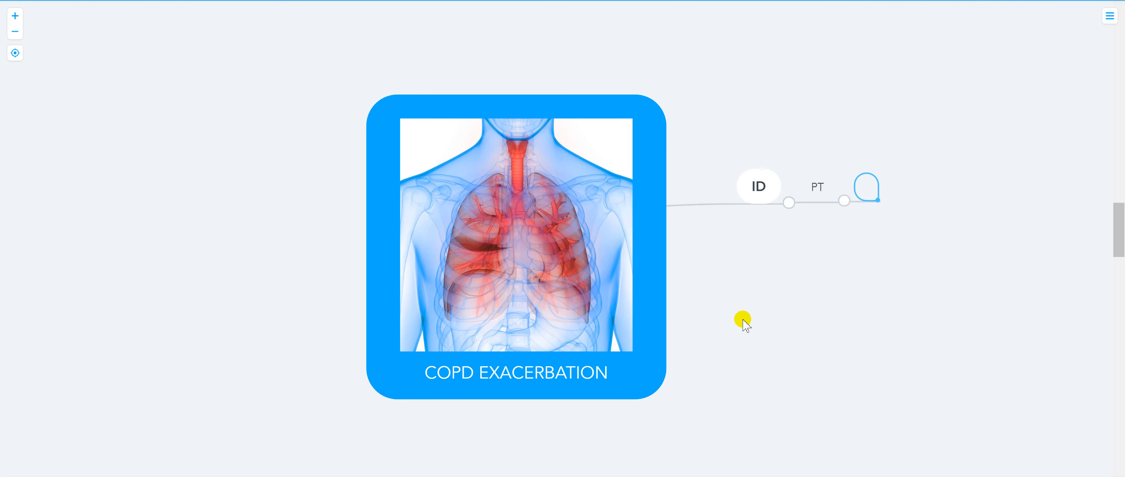
pyautogui.click(866, 187)
pyautogui.write('INC')
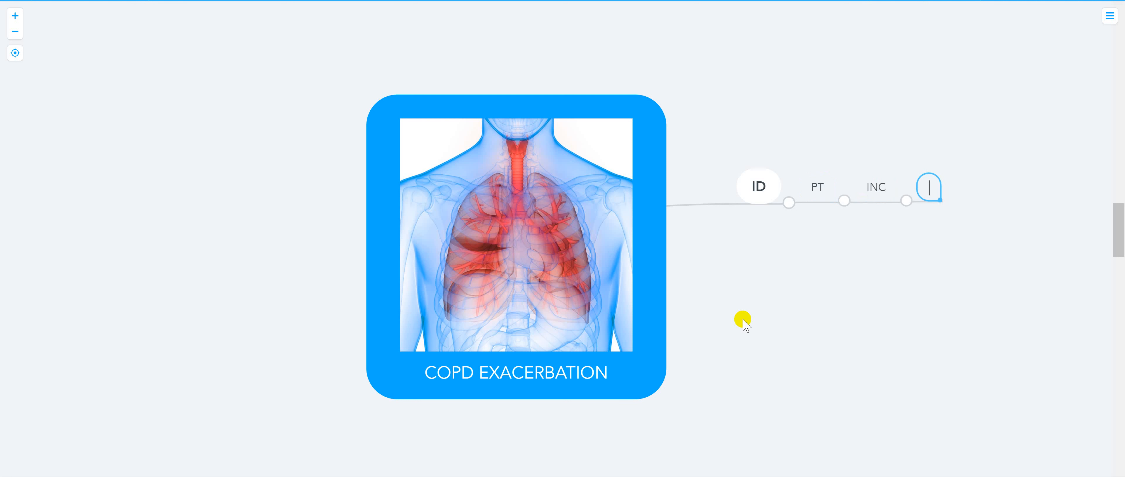
# Step: Add SPUTUM and DYSPNEA topics under the PT branch
pyautogui.write('SPUTUM')
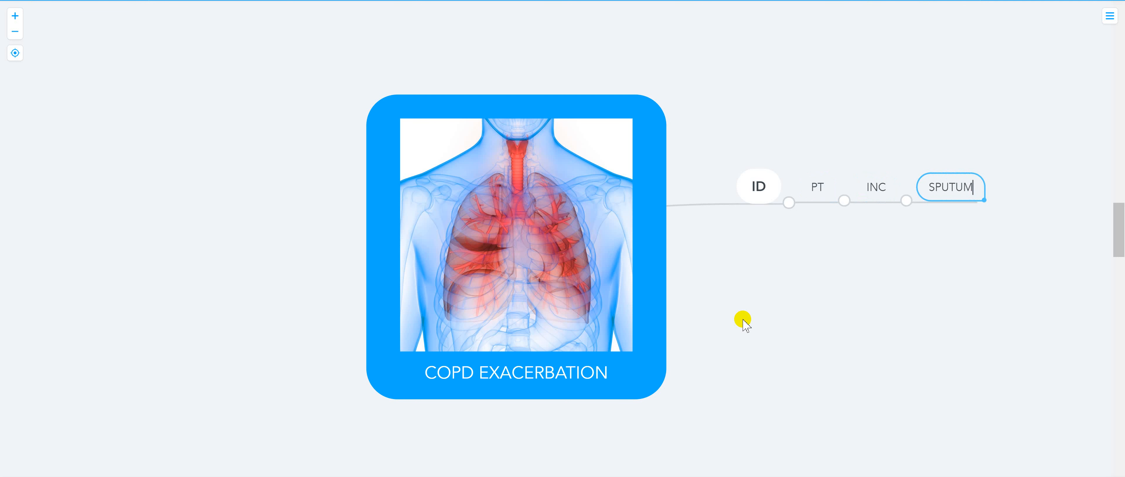
pyautogui.write('DYSPN')
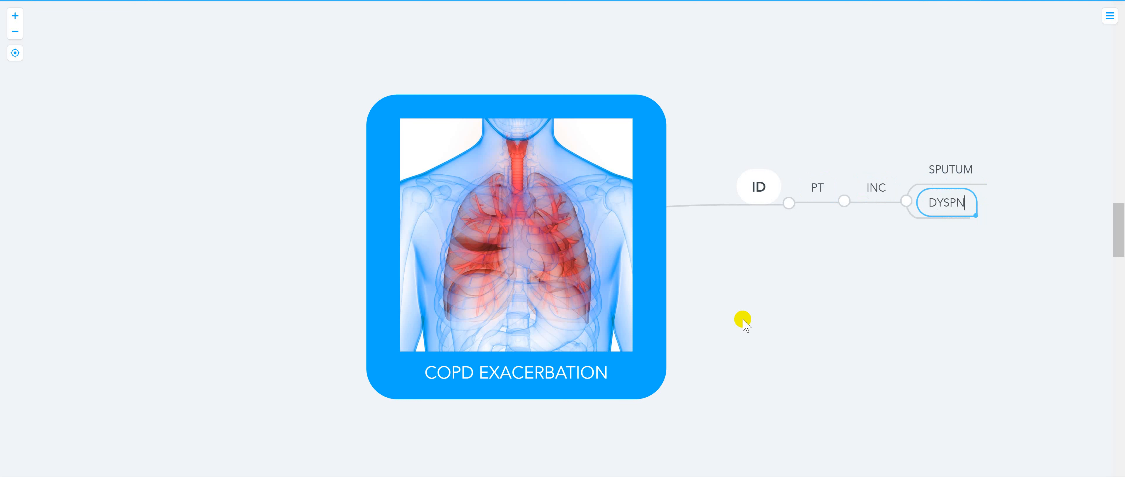
pyautogui.write('EA')
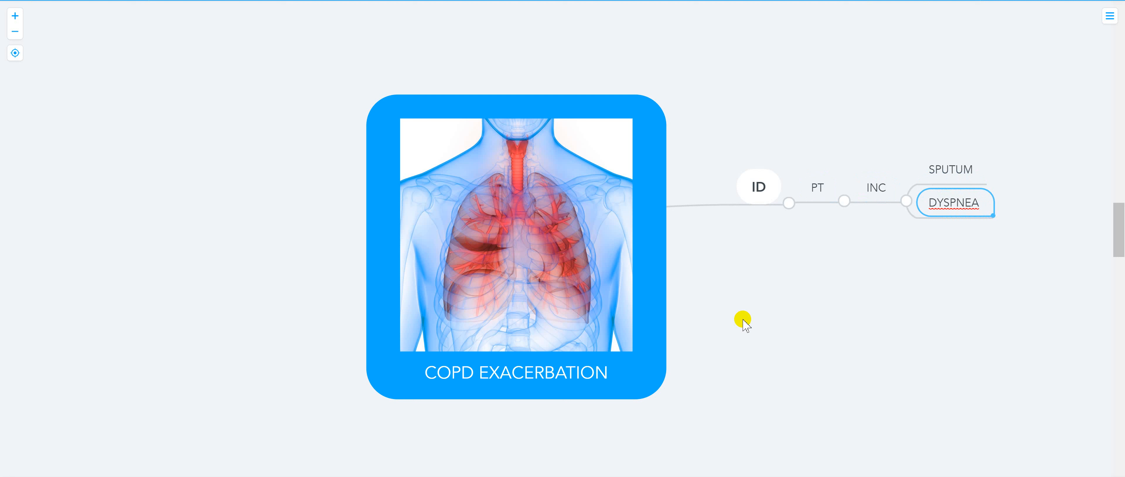
pyautogui.click(875, 186)
pyautogui.write('HX')
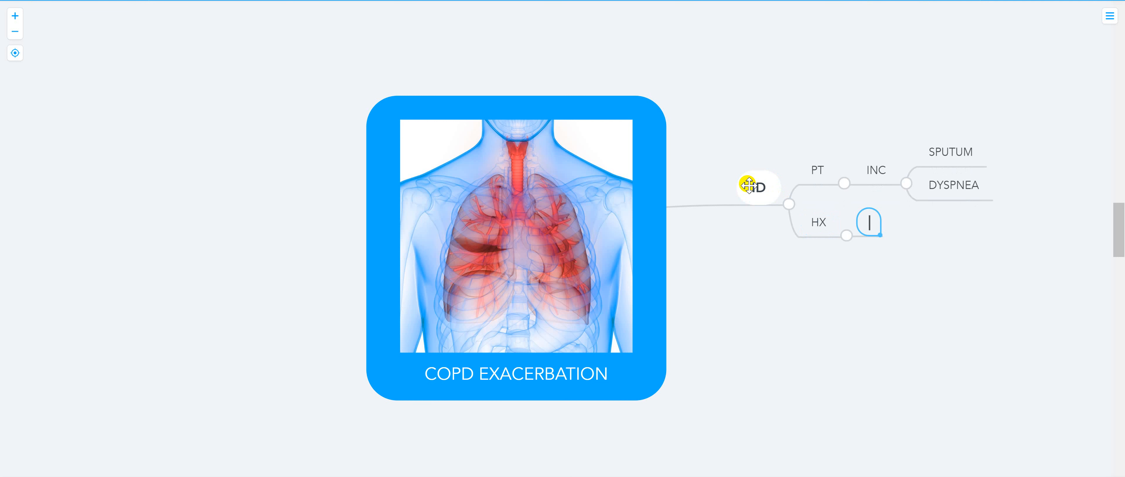
# Step: List COPD, PACKYEAR and HOME O2 under the HX branch
pyautogui.write('COPD')
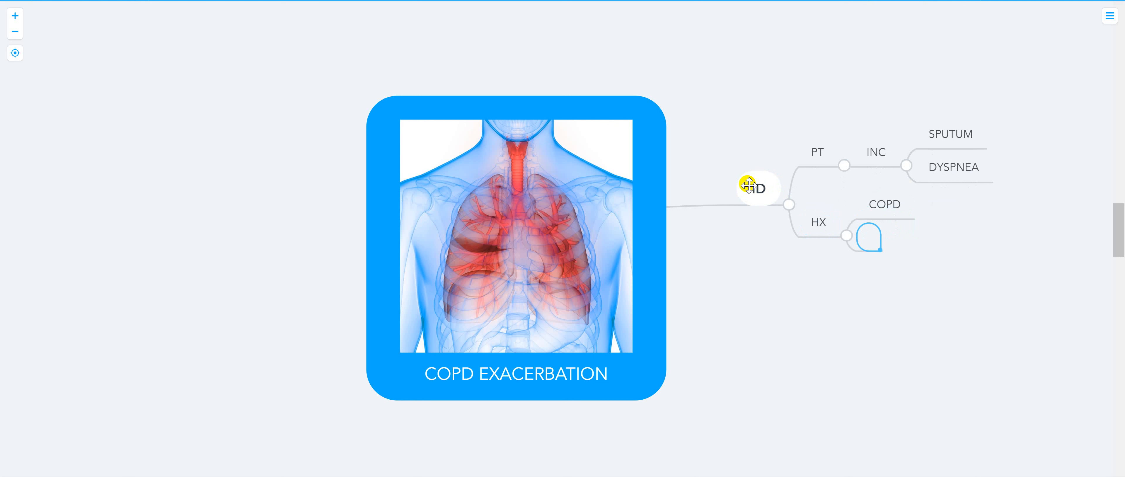
pyautogui.write('PACKYEAR')
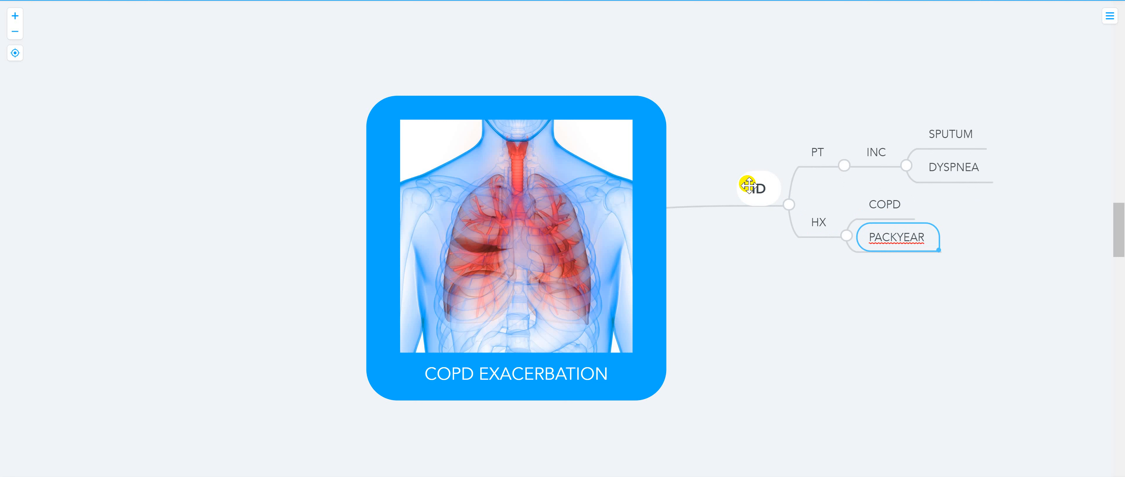
pyautogui.write('HOME O2')
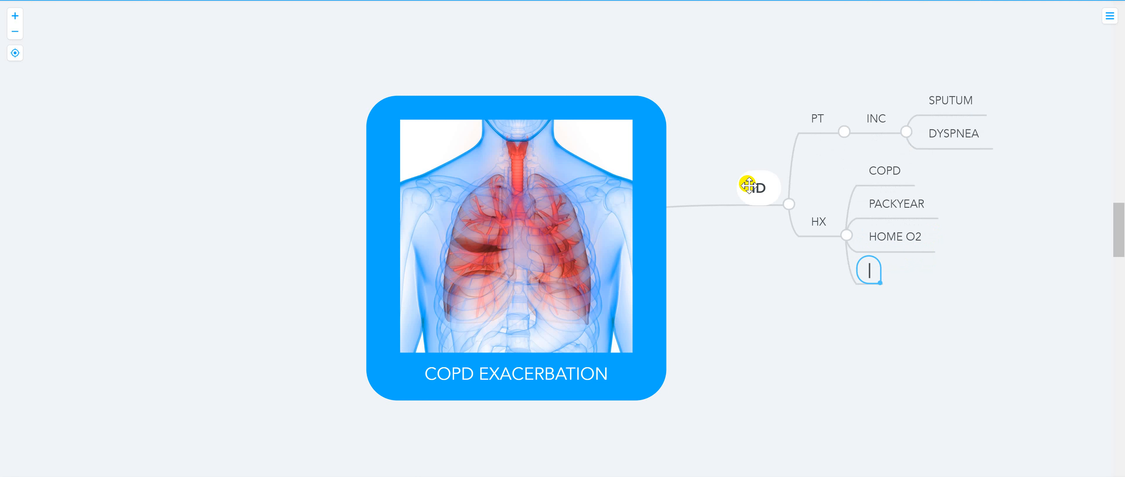
# Step: Add # OF INHALES and INTUBATION HX to the HX list
pyautogui.write('#')
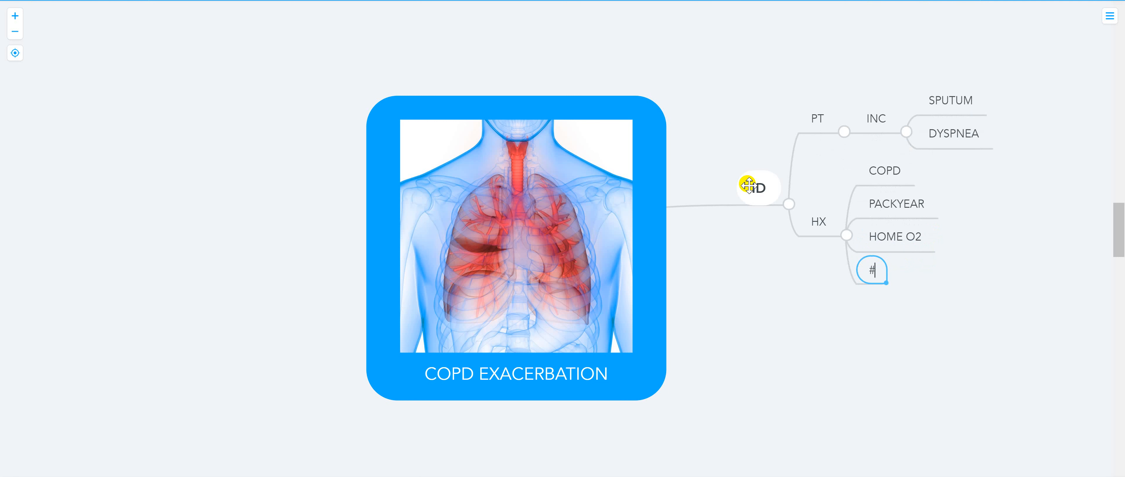
pyautogui.write('OF INHALE')
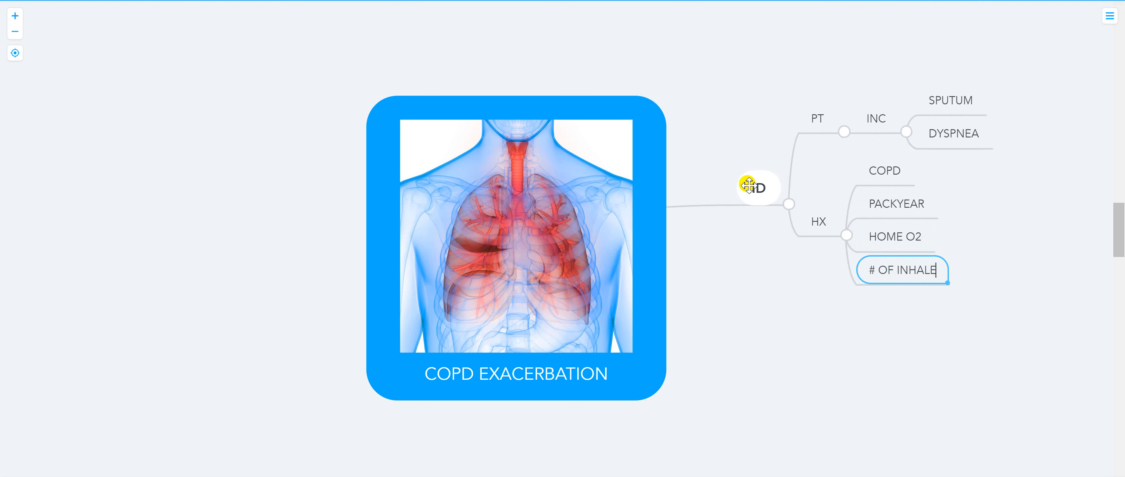
pyautogui.write('IN')
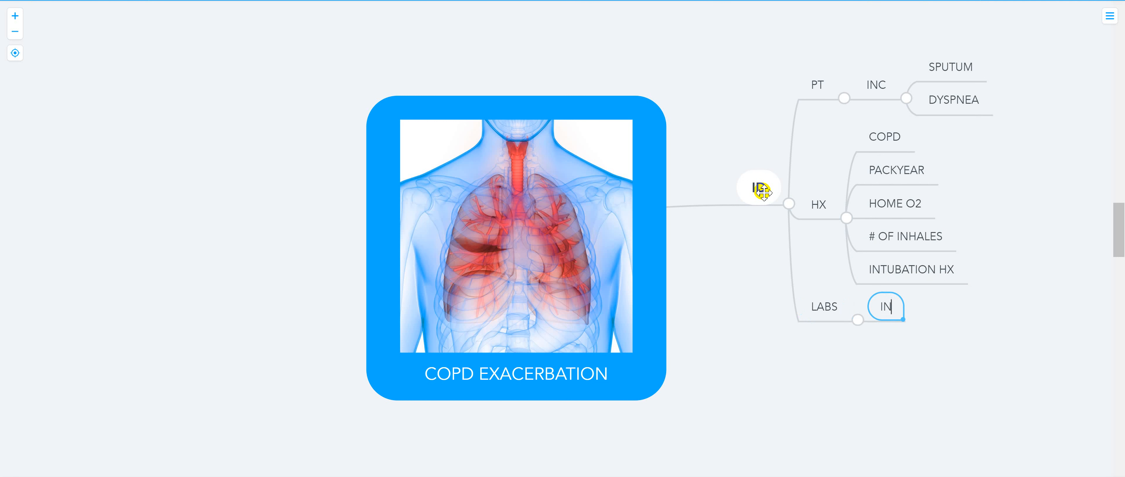
# Step: Under LABS INC, add CO2 BY ABG and BICARB BY CMP
pyautogui.write('CO')
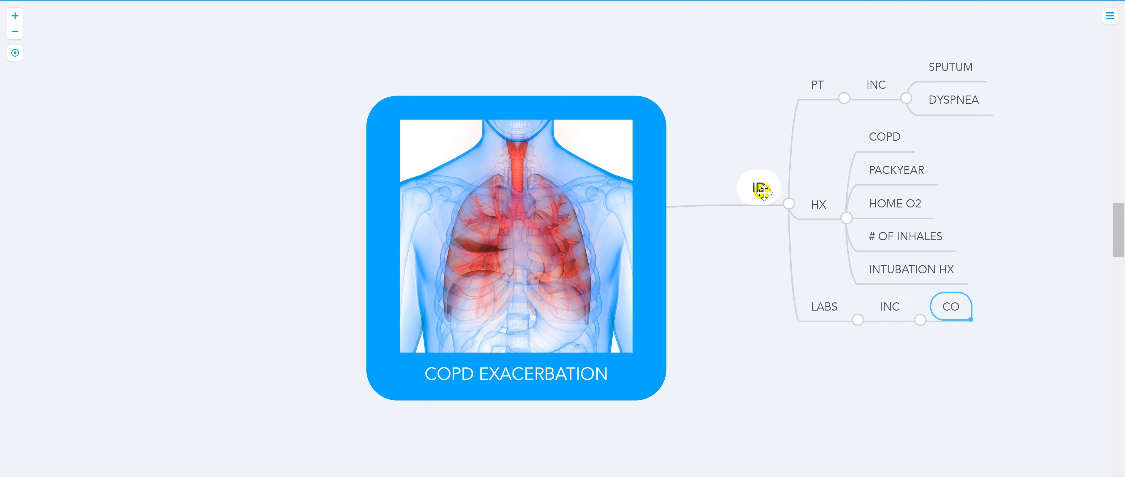
pyautogui.write('2 BY ABG')
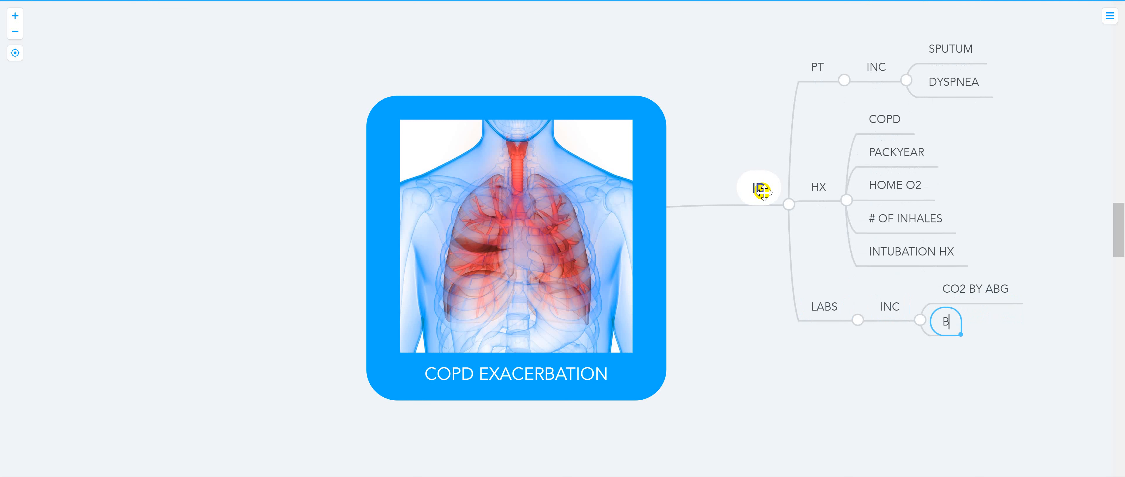
pyautogui.write('ICARB B')
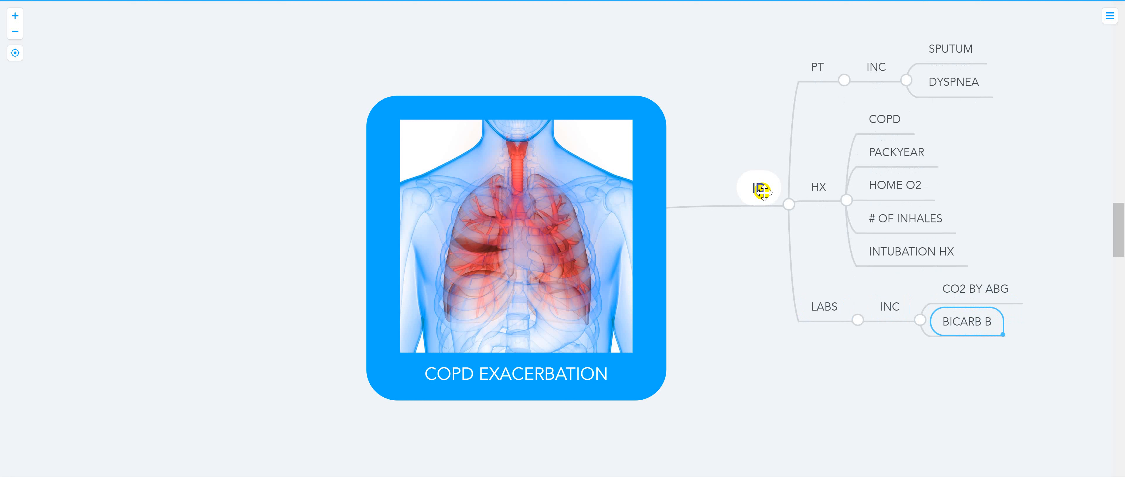
pyautogui.write('Y')
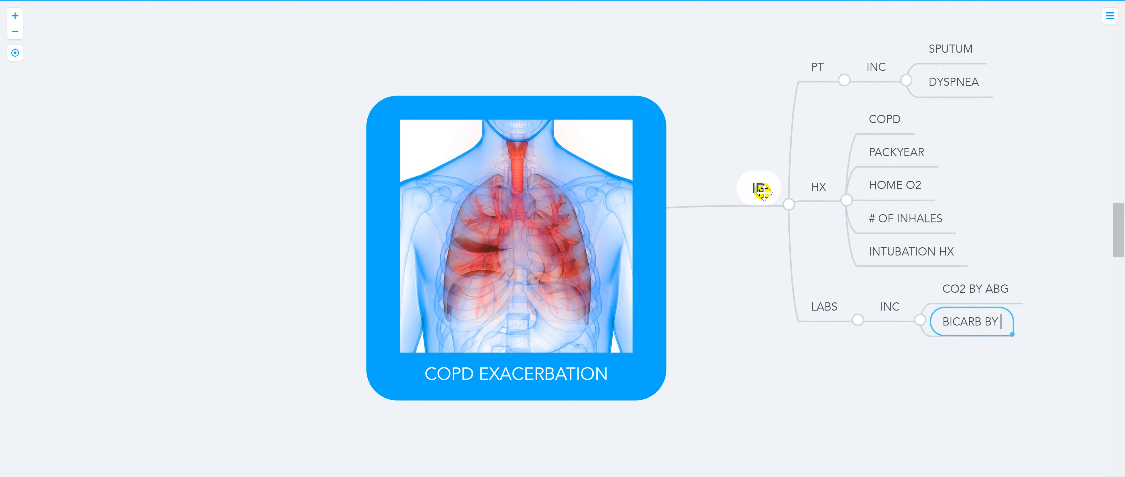
pyautogui.write('CMP')
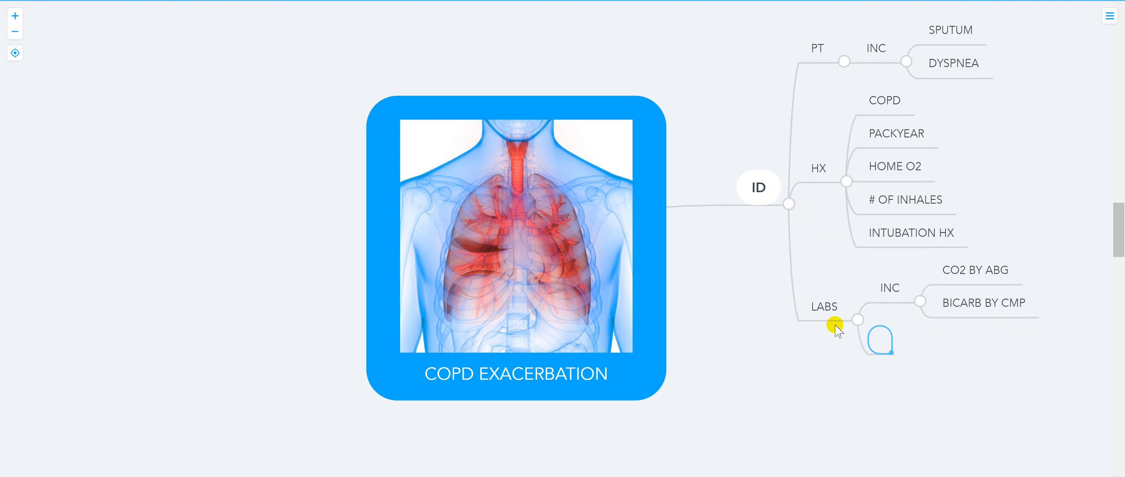
# Step: Add the DEC PH+ INC CO2= EXACERBATION criterion leading to BIPAP and INTUBATION
pyautogui.write('DEC')
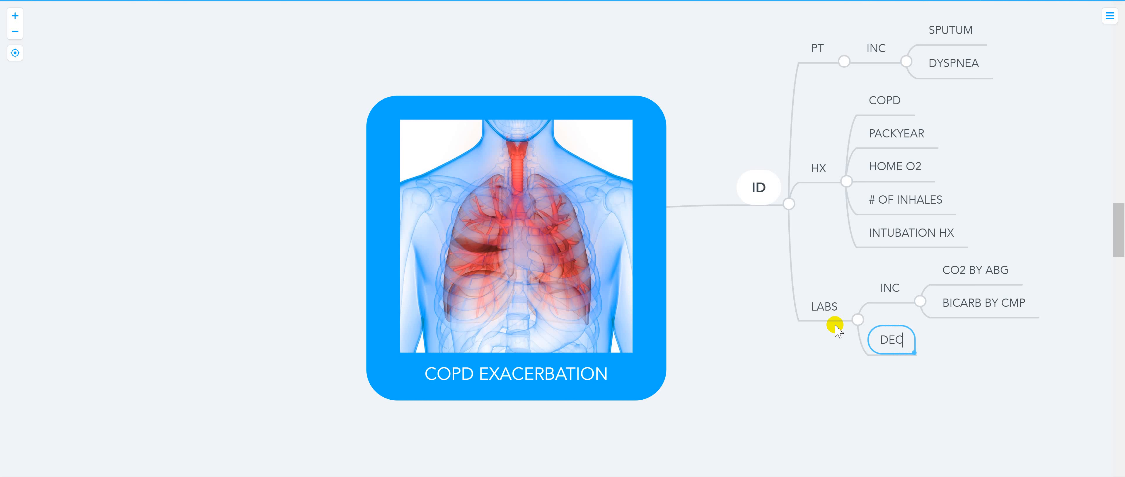
pyautogui.write('PH')
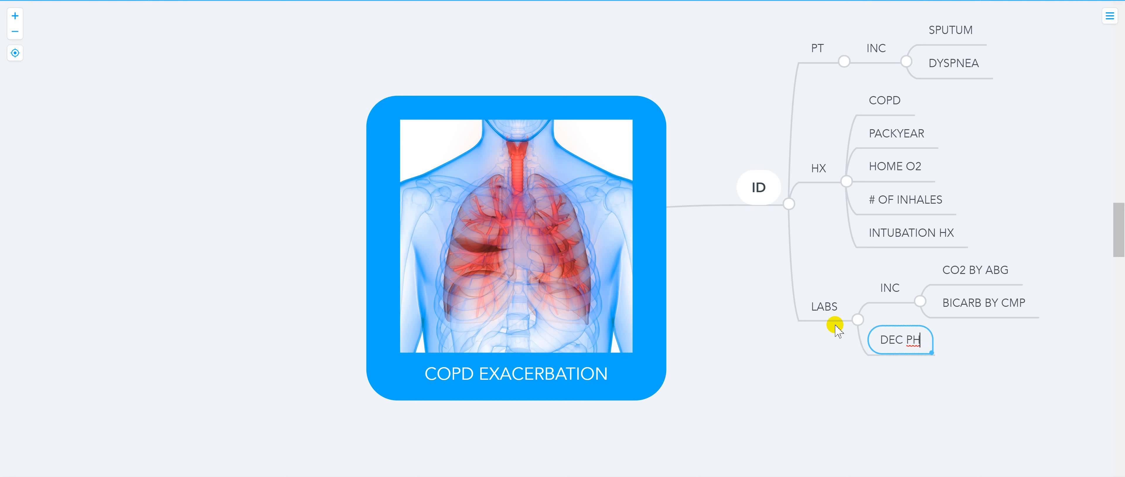
pyautogui.write('+ INC CO2=')
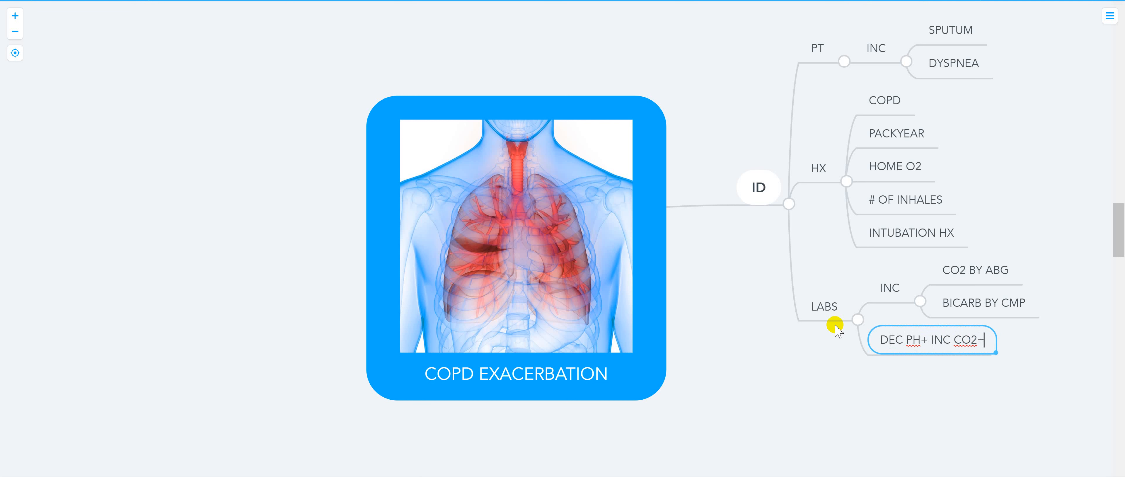
pyautogui.write('EXACERBATION')
pyautogui.write('INTUBATION')
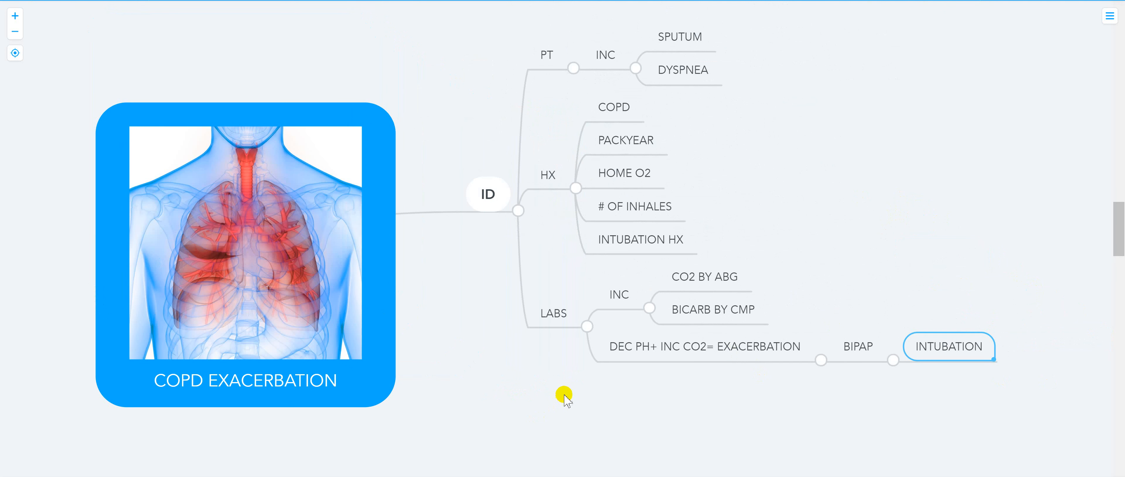
pyautogui.moveTo(589, 309)
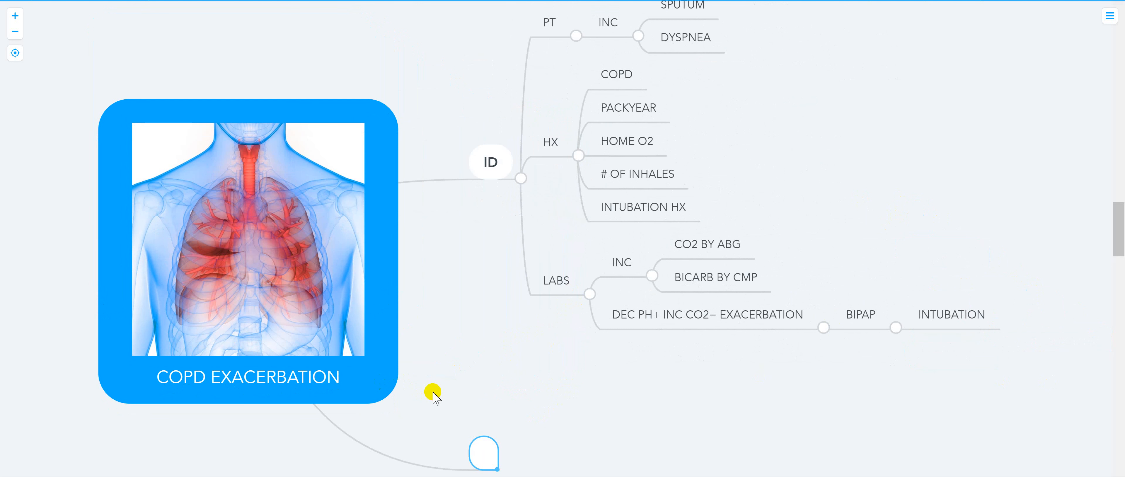
# Step: Add a TX root branch with DAY 1 and DAY2/3/4/5 children
pyautogui.write('TX')
pyautogui.write('DAY 1')
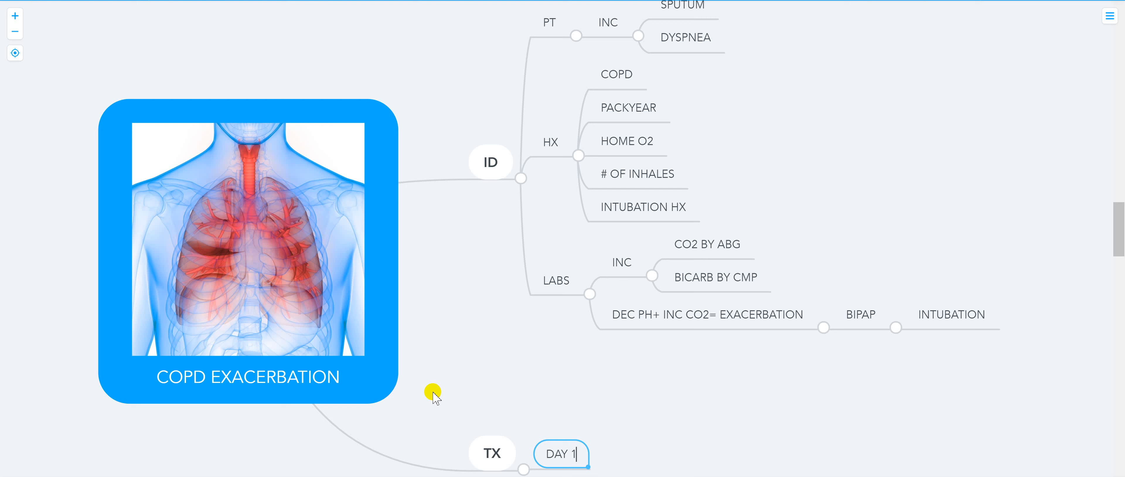
pyautogui.moveTo(530, 372)
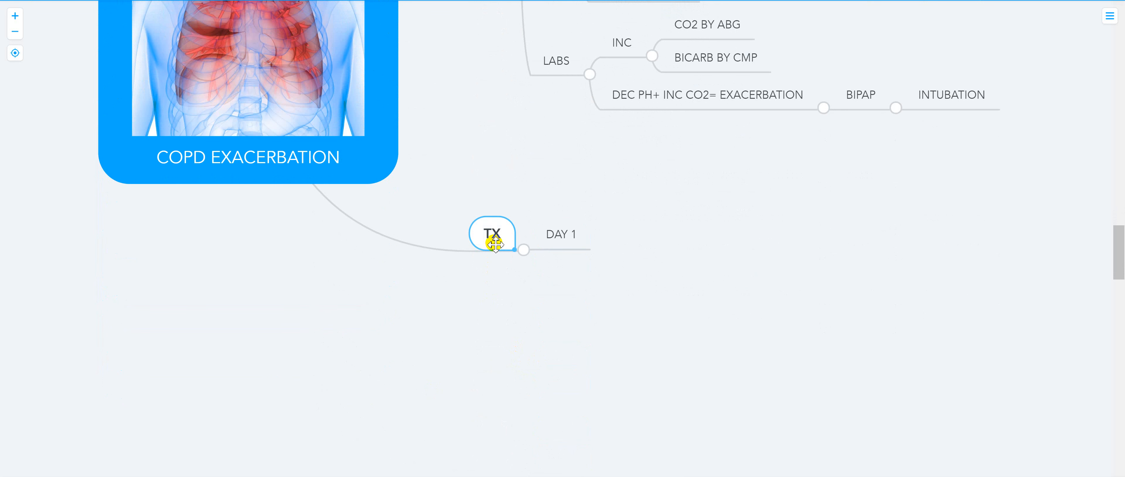
pyautogui.write('DAY2')
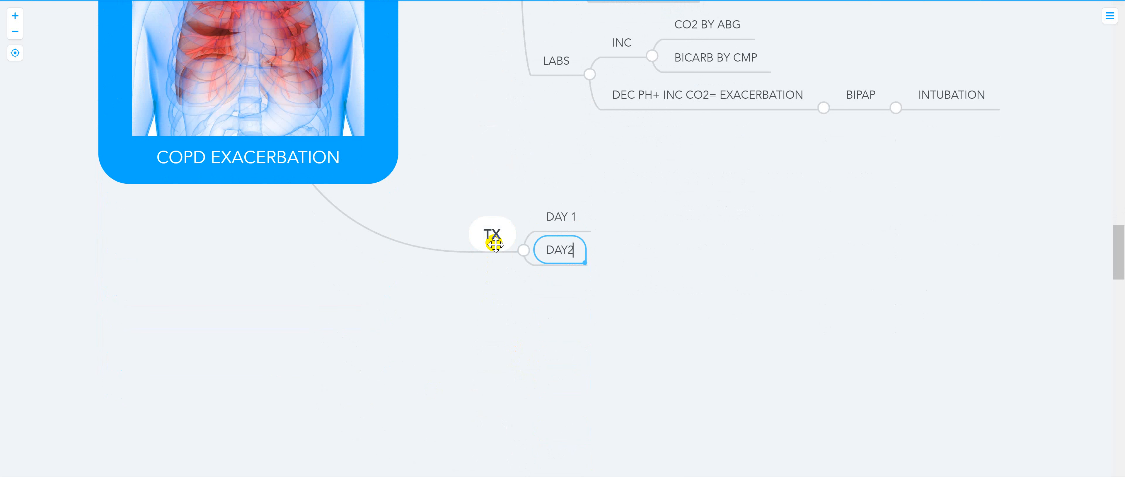
pyautogui.write('/3/4')
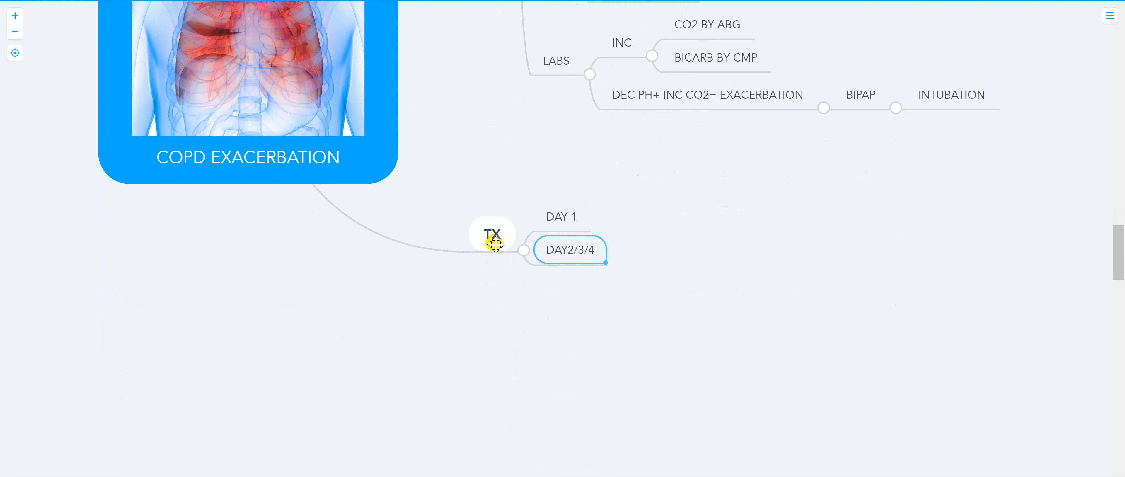
pyautogui.write('/5')
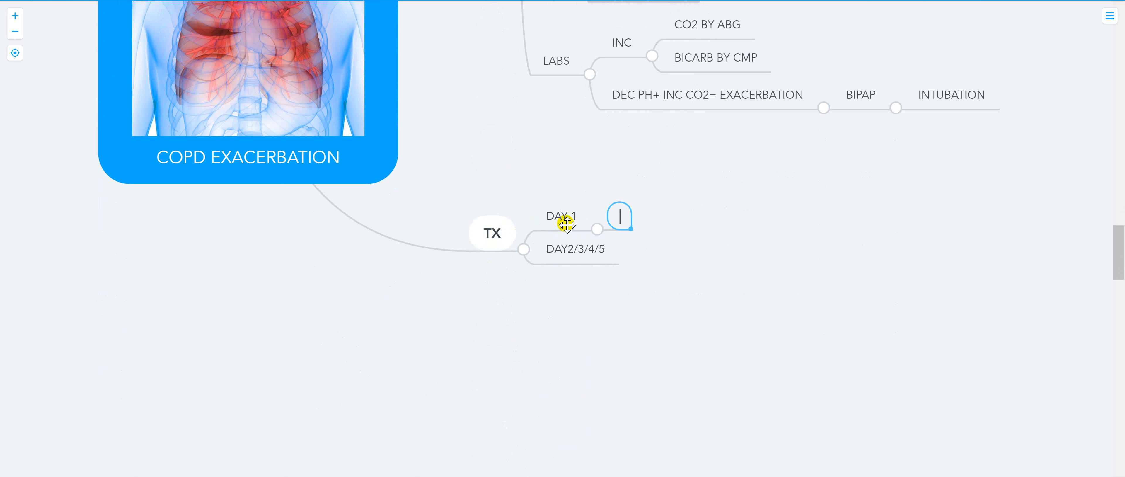
# Step: Under DAY 1, add IV METHYLPRED 125 MG X1 and INHALER Q 4 H
pyautogui.write('M')
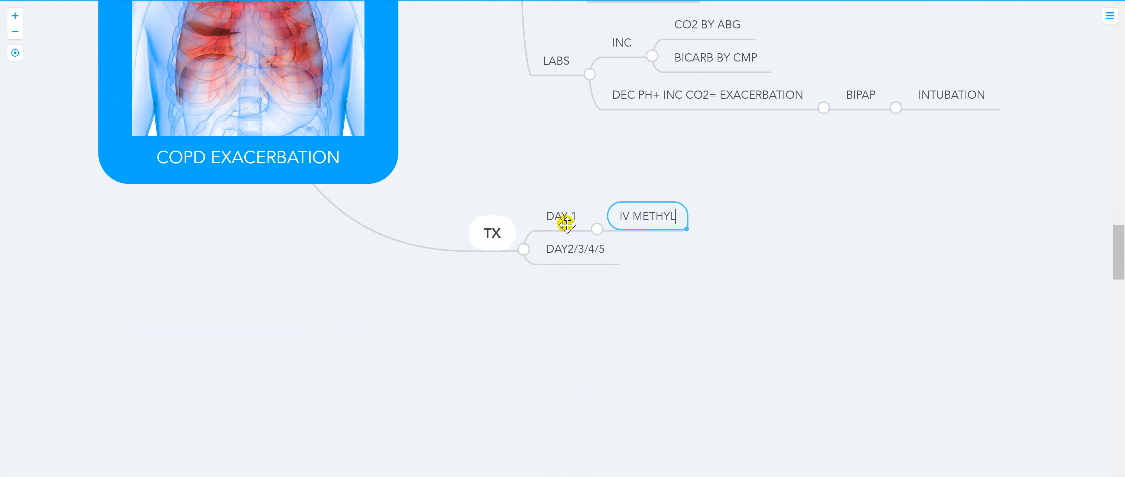
pyautogui.write('PRED')
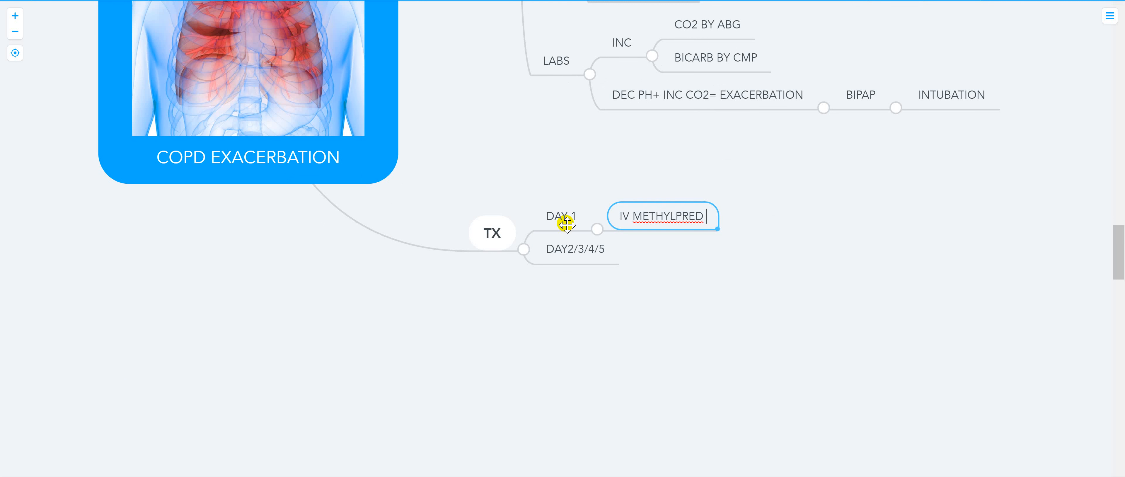
pyautogui.write('125 MG')
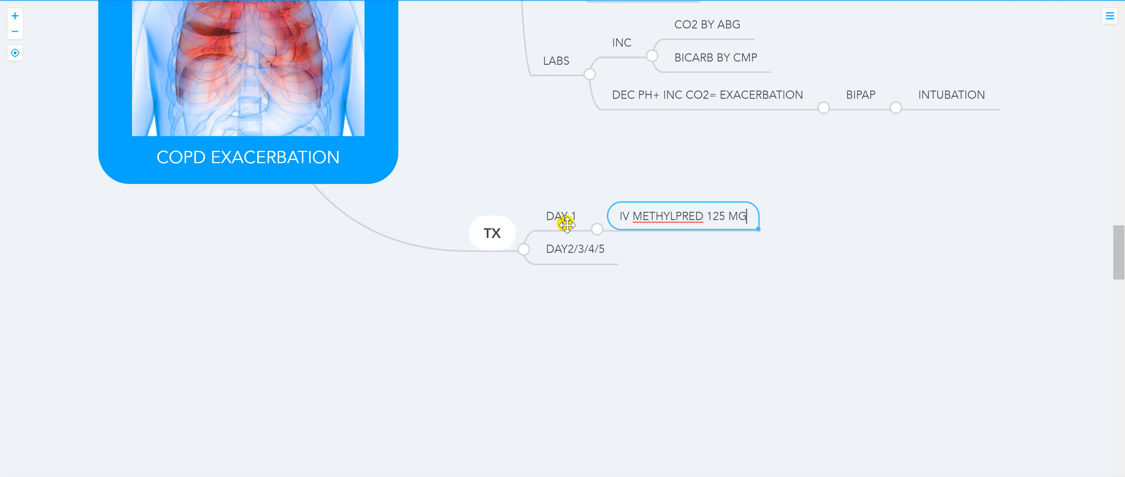
pyautogui.write('X1')
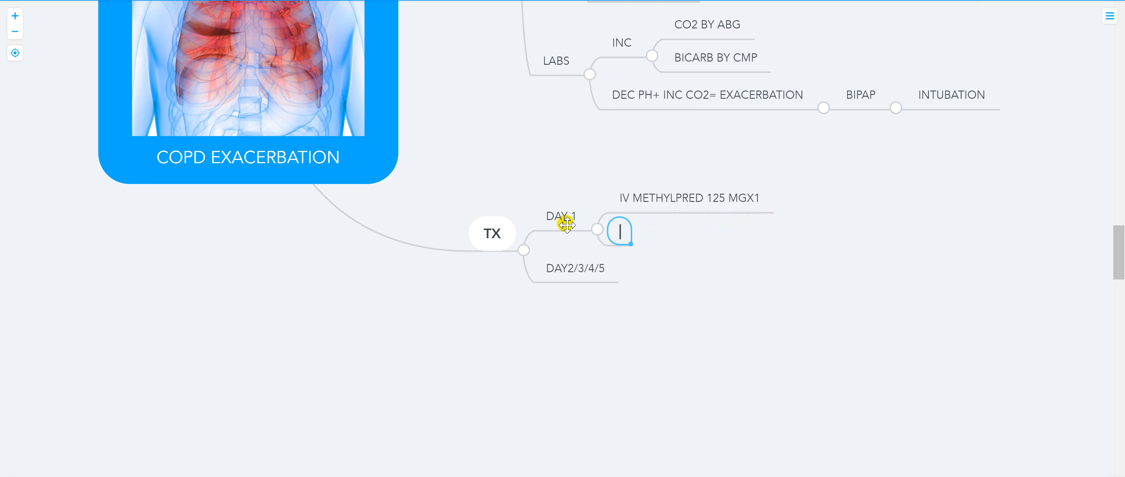
pyautogui.write('INHALER')
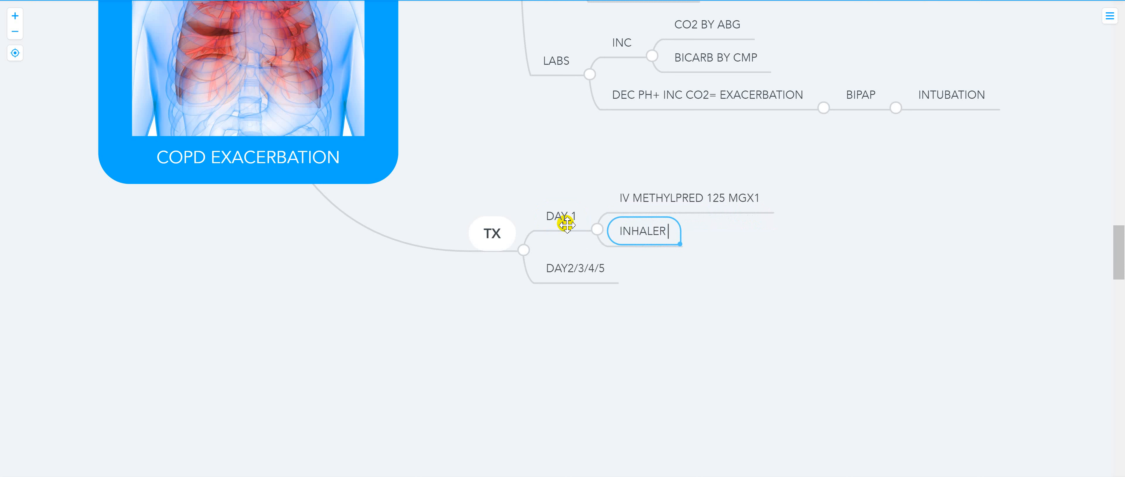
pyautogui.write('1 4 H')
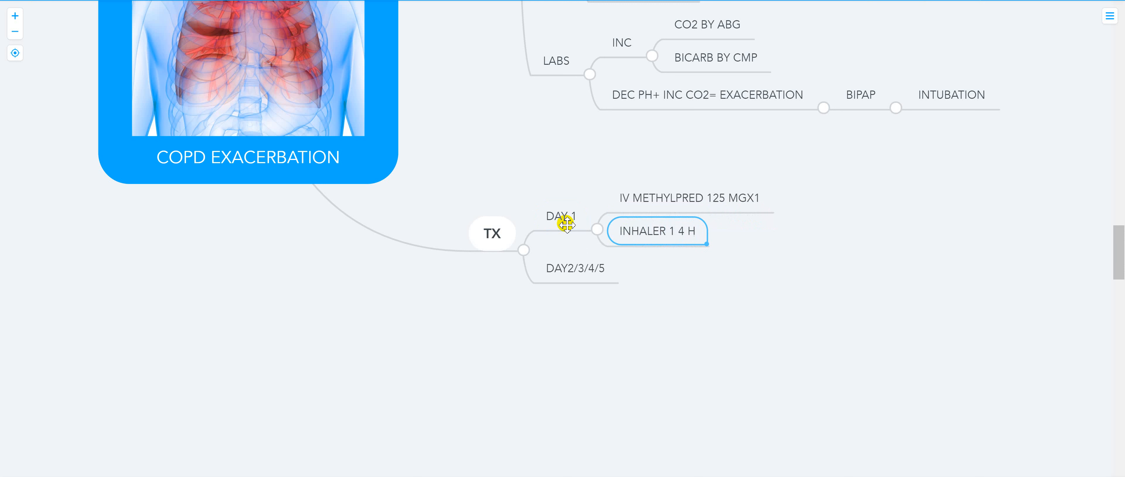
pyautogui.click(654, 231)
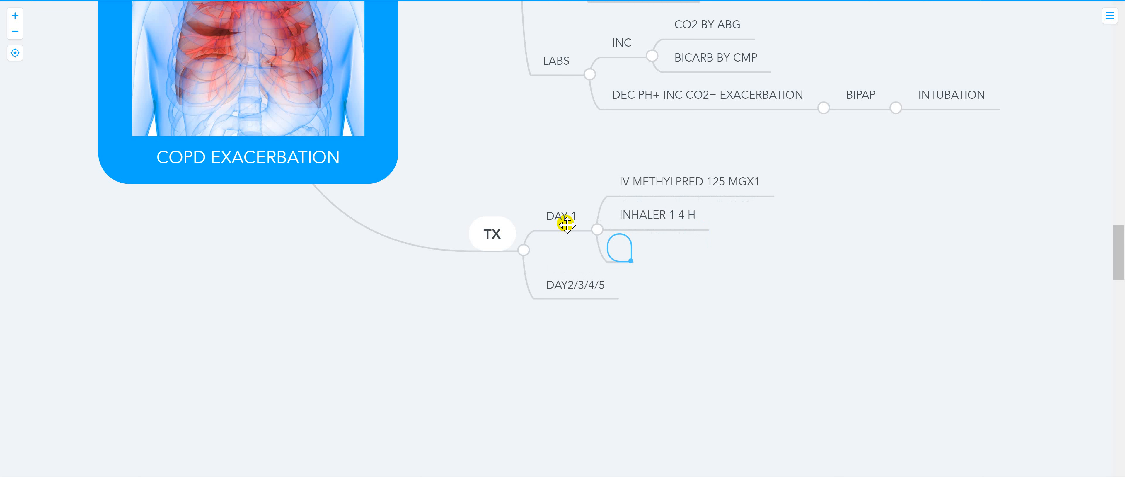
# Step: Add ABX IV DOXY+ AZITHRO and O2 88-92% under DAY 1
pyautogui.write('ABX IV D')
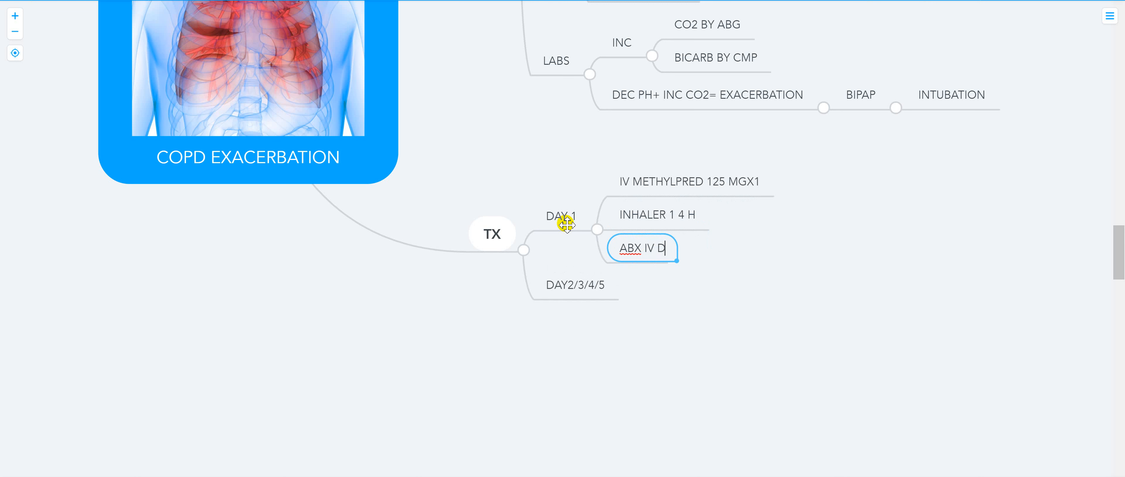
pyautogui.write('OXY+')
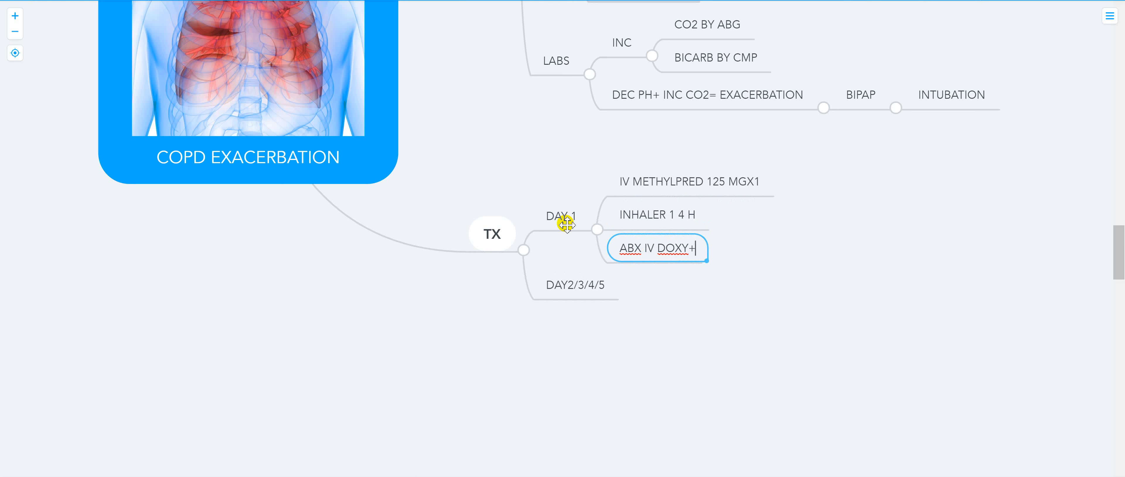
pyautogui.write('AZITHRO')
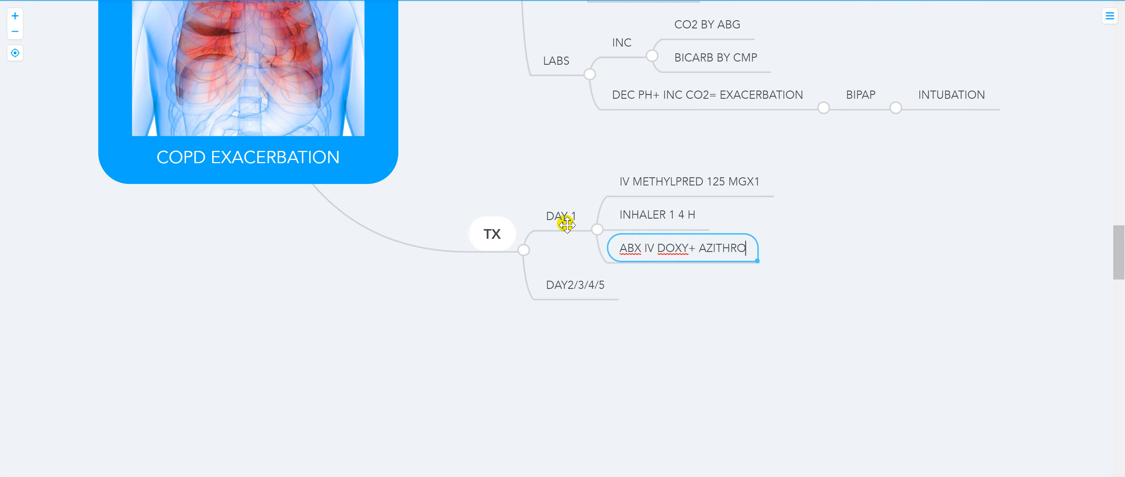
pyautogui.press('Enter')
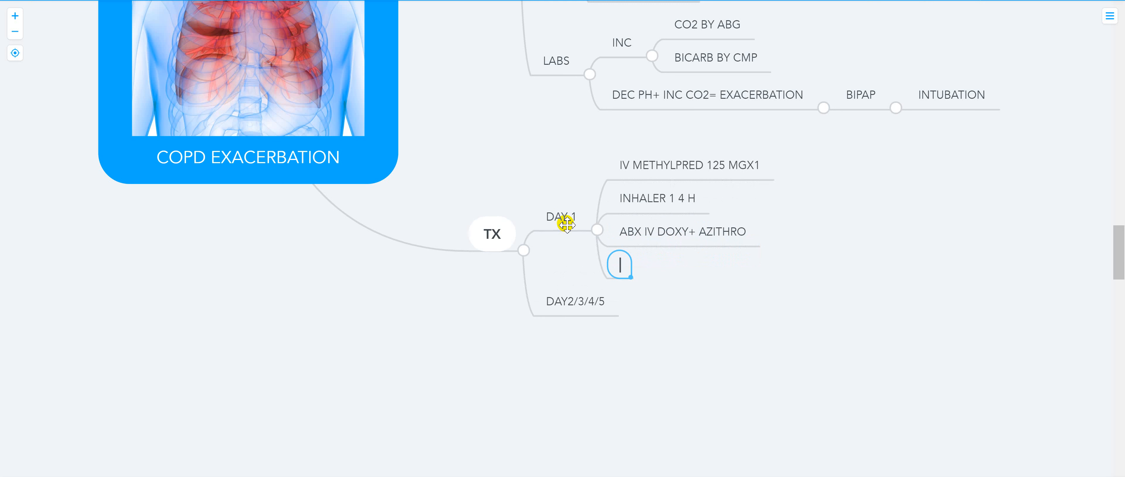
pyautogui.write('O2')
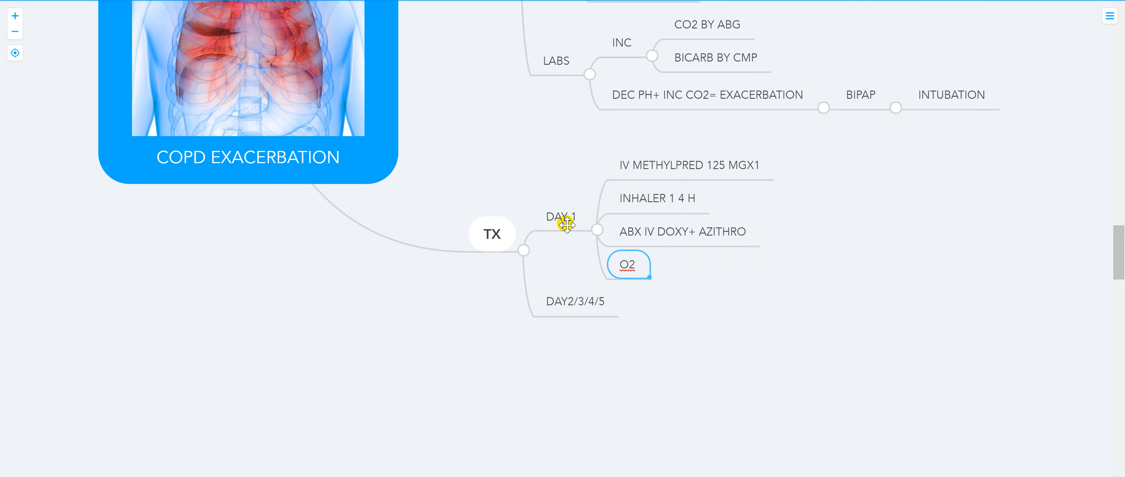
pyautogui.write('88-9')
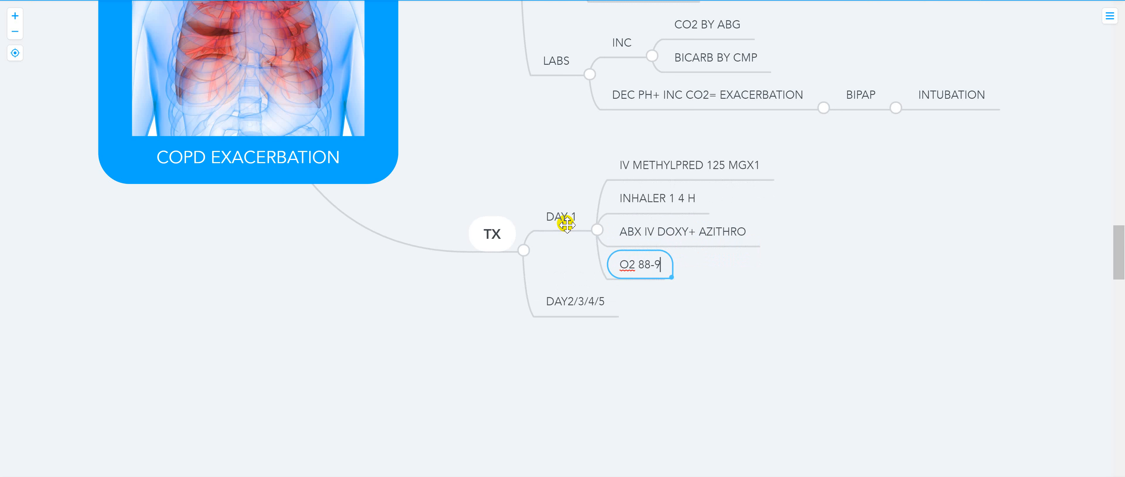
pyautogui.write('2%')
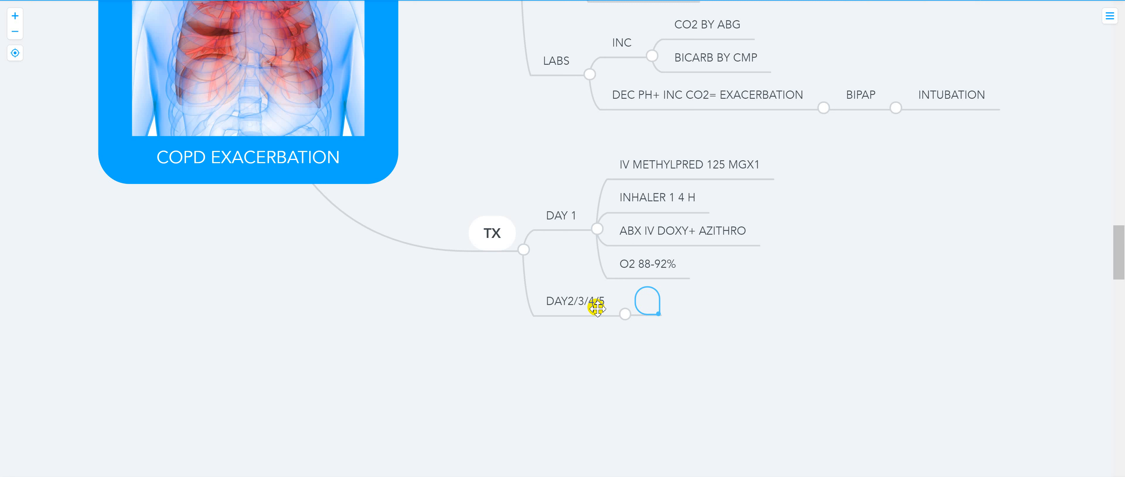
# Step: Under DAY2/3/4/5, add PO PREDNISONE 40 MG and INHALER Q 6 HRS
pyautogui.write('PO')
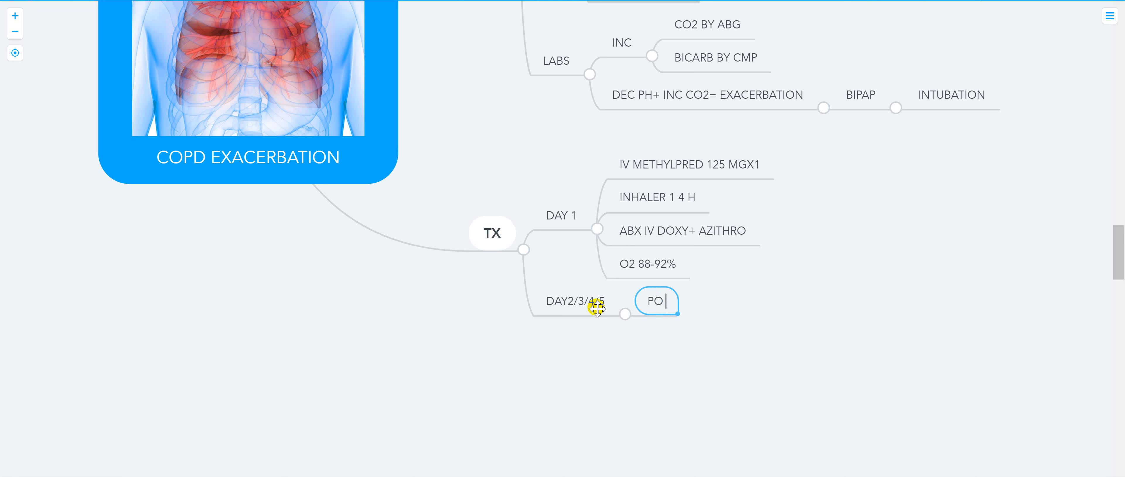
pyautogui.write('PREDNISON')
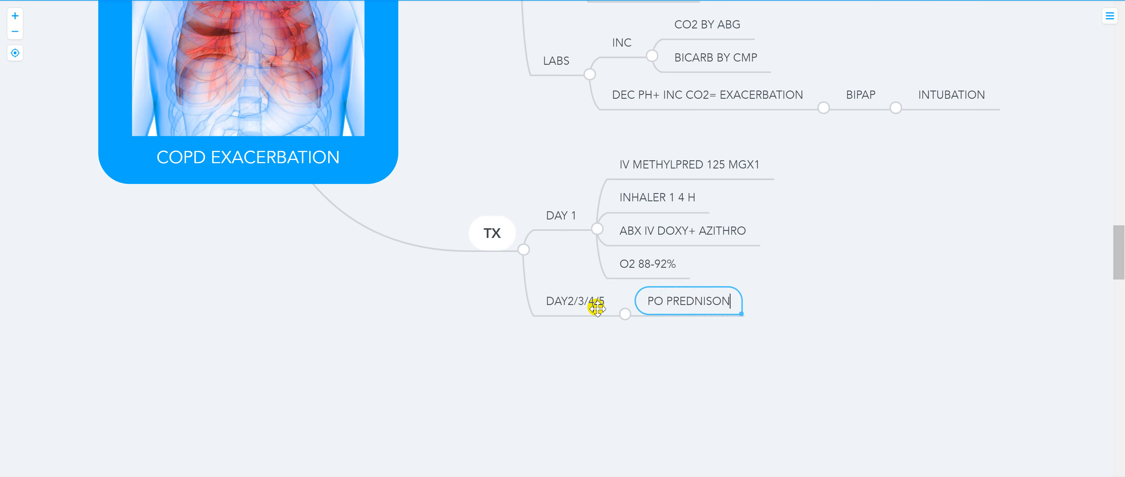
pyautogui.write('E 40 MG')
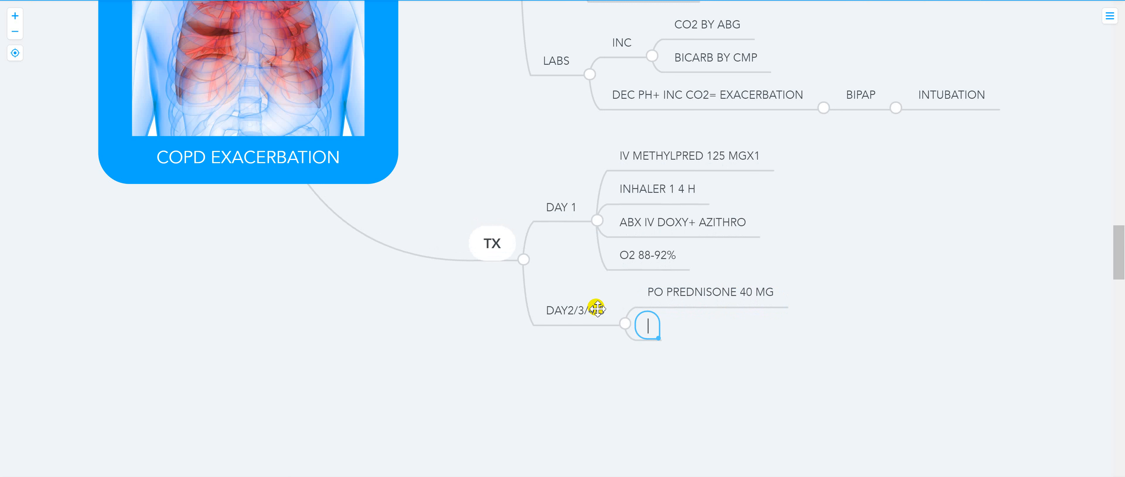
pyautogui.write('INHALER Q 6N')
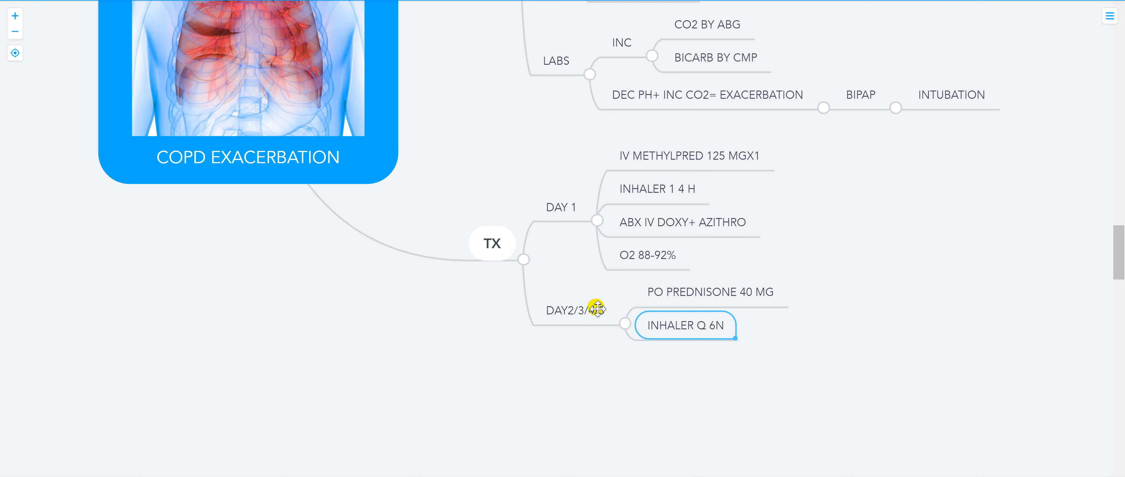
pyautogui.write('HRS')
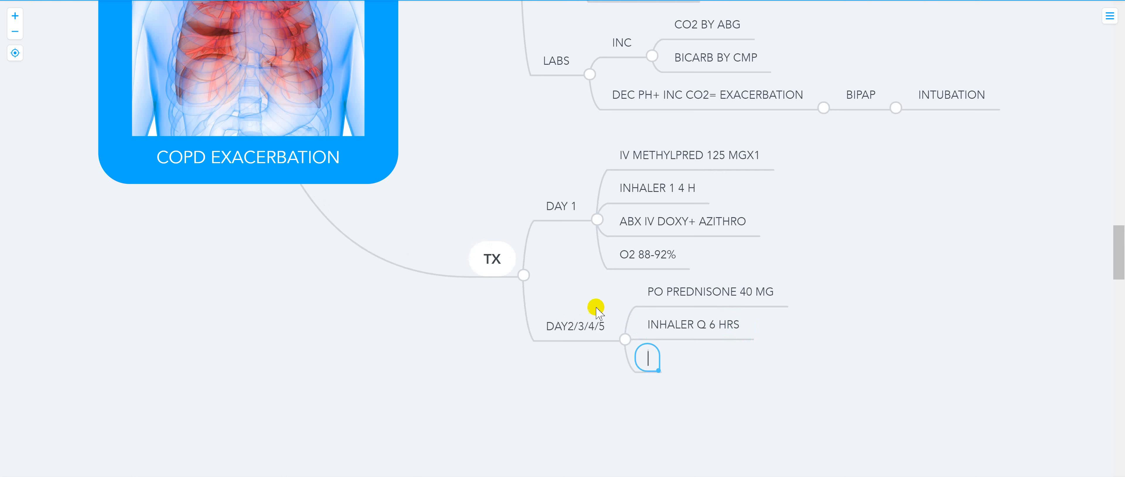
# Step: Add PO ABX and an O2 WALK topic, fixing the day label
pyautogui.write('PO')
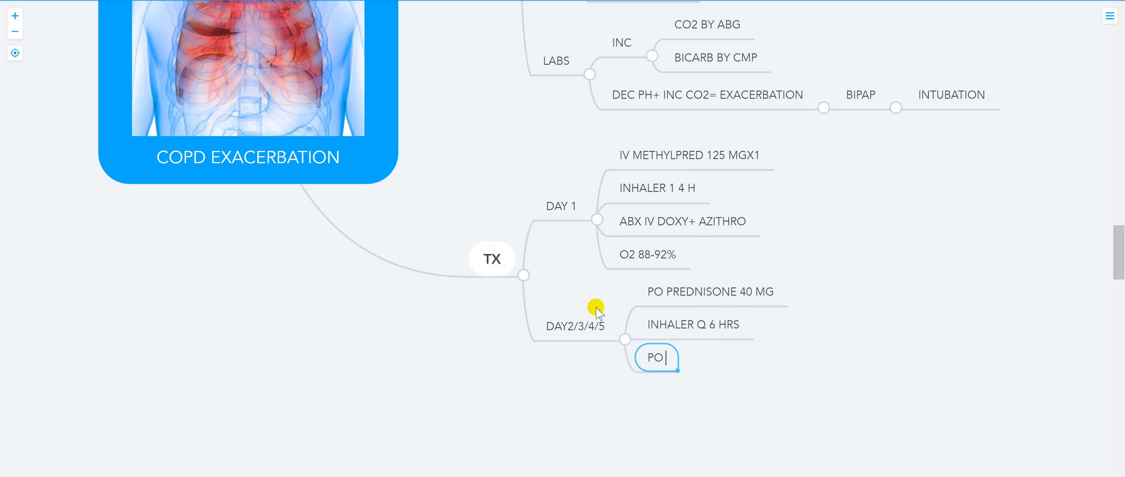
pyautogui.write('ABX')
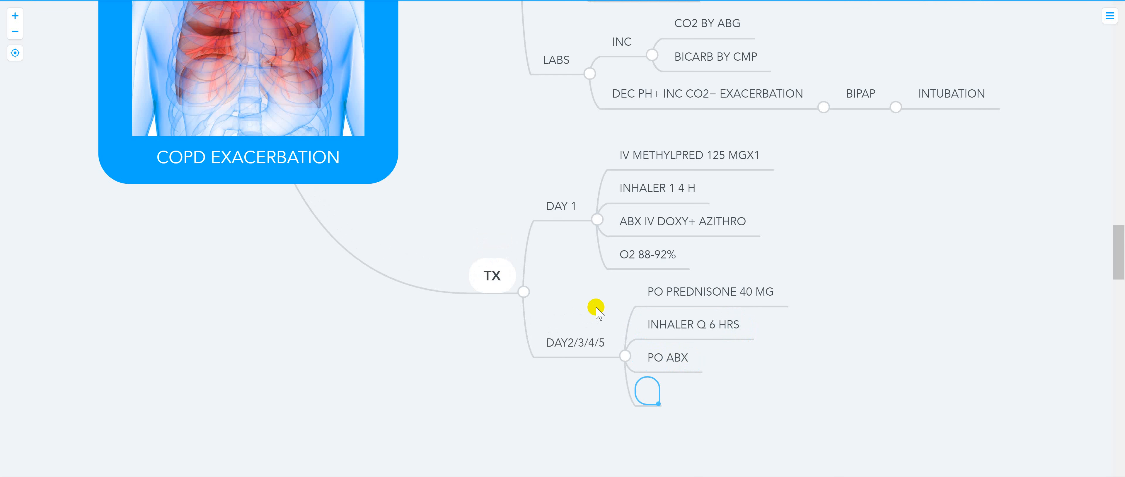
pyautogui.write('O2')
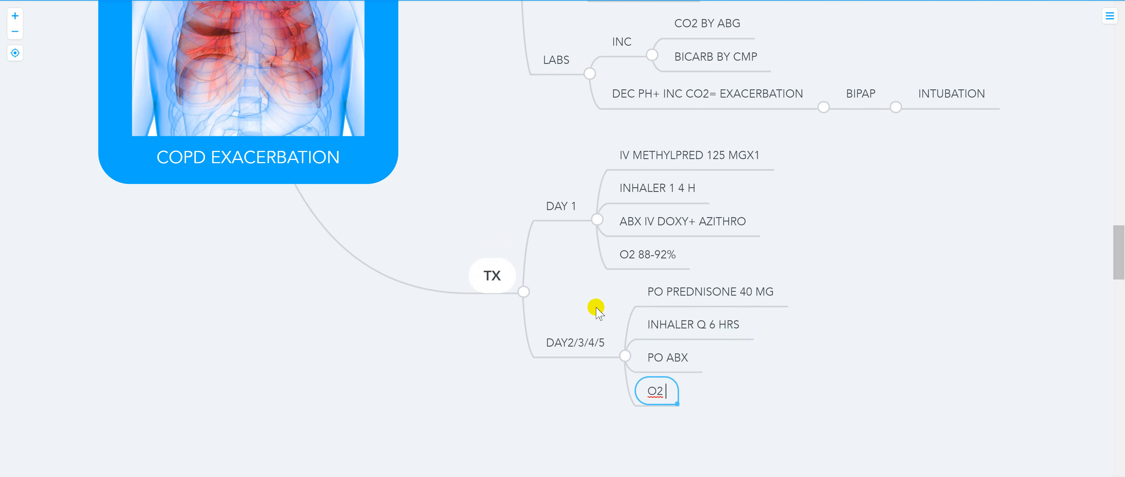
pyautogui.write('6')
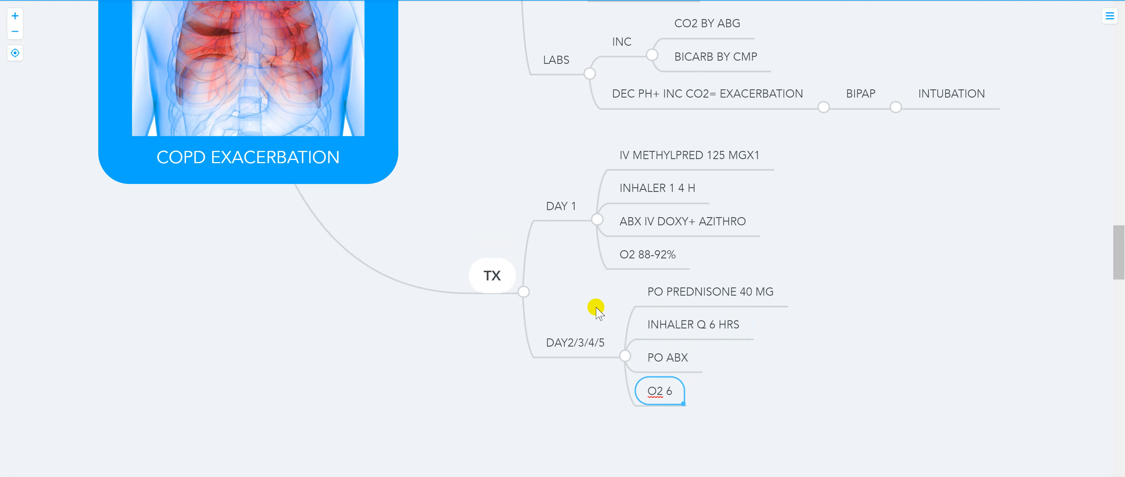
pyautogui.write('WALK ,')
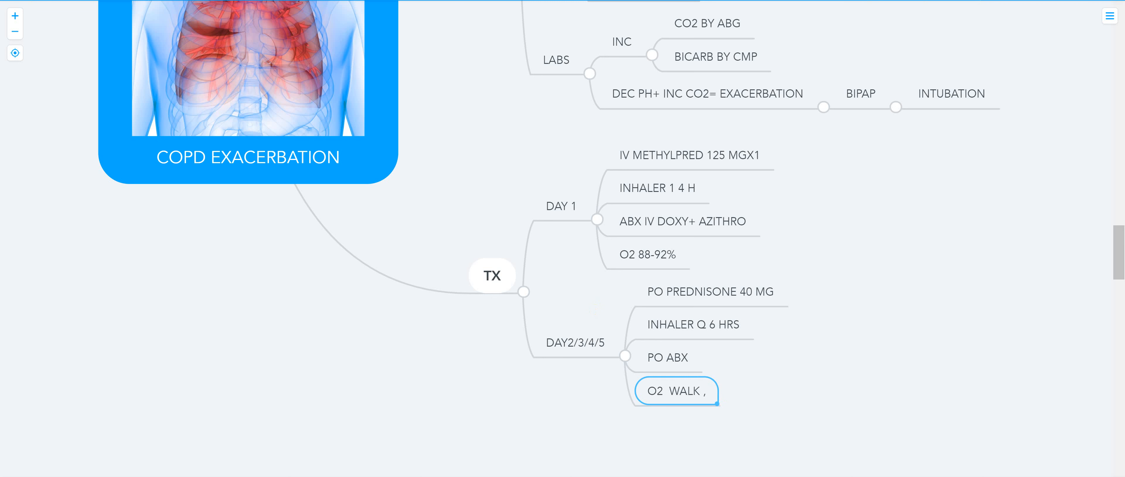
pyautogui.moveTo(696, 380)
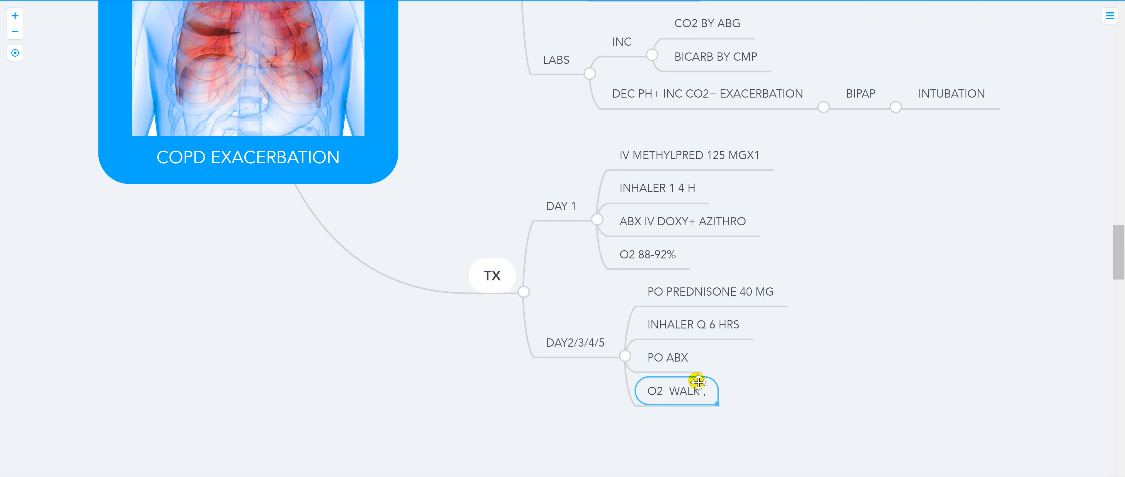
# Step: Extend the O2 WALK node to read O2 WALK ,O2 SAT
pyautogui.doubleClick(674, 391)
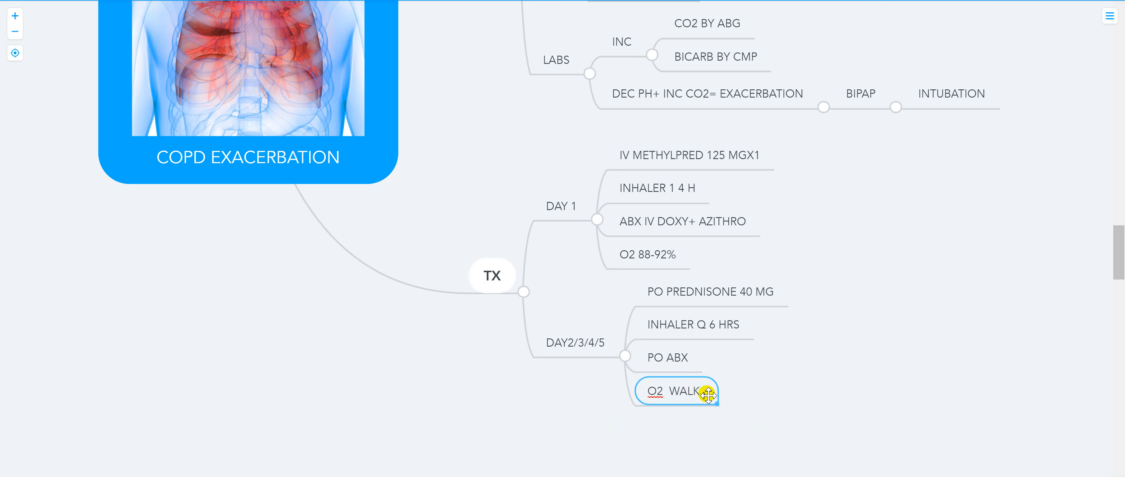
pyautogui.write('O2 S')
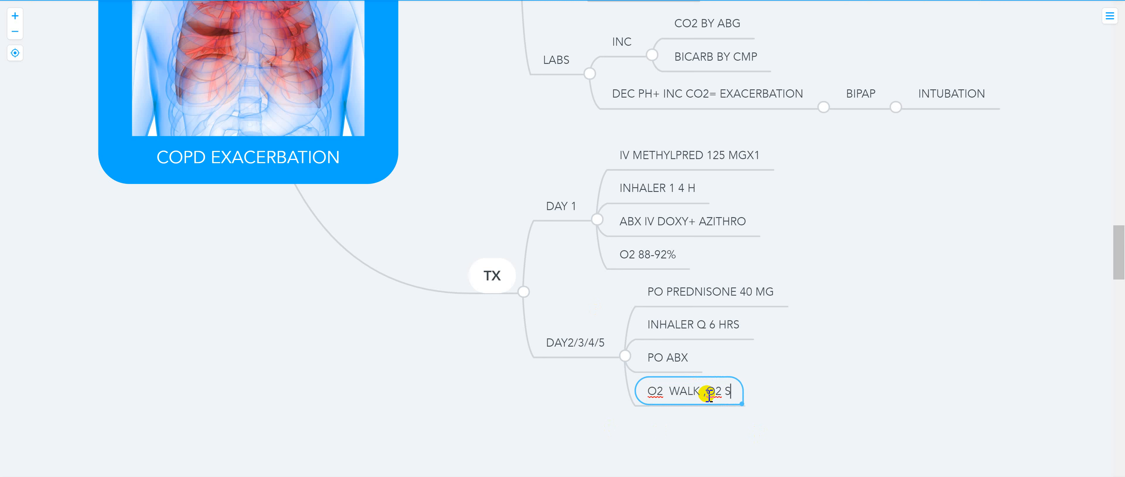
pyautogui.write('AT')
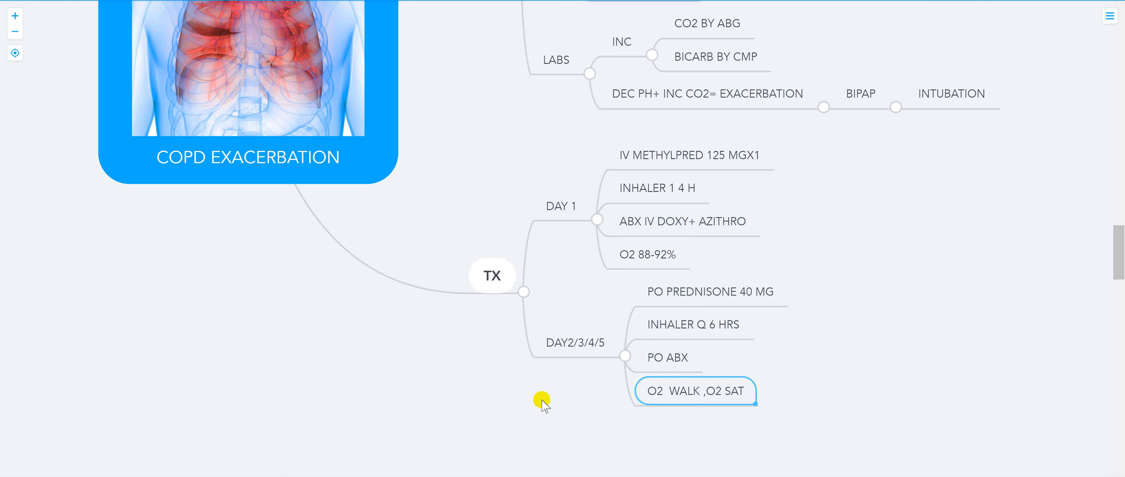
pyautogui.moveTo(502, 287)
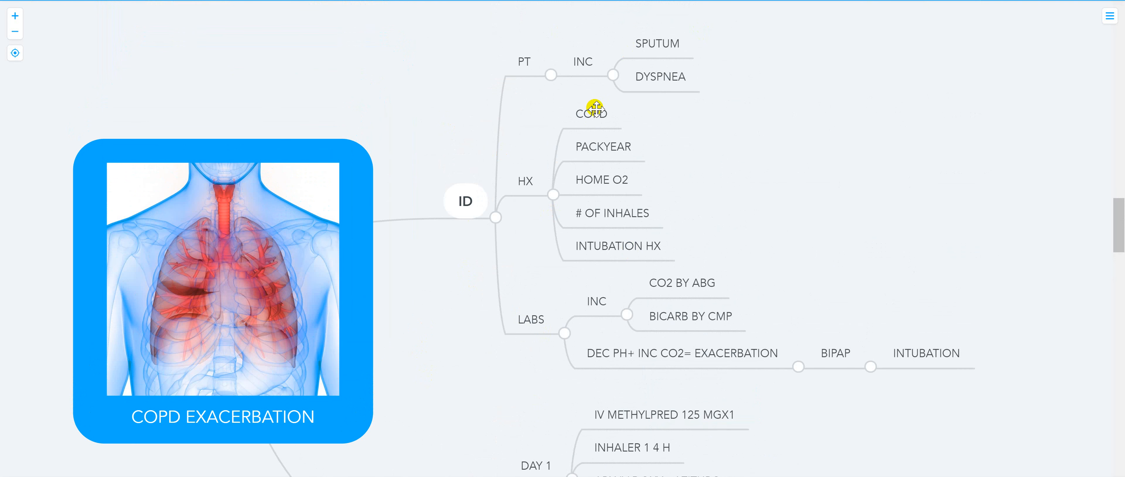
pyautogui.scroll(-3)
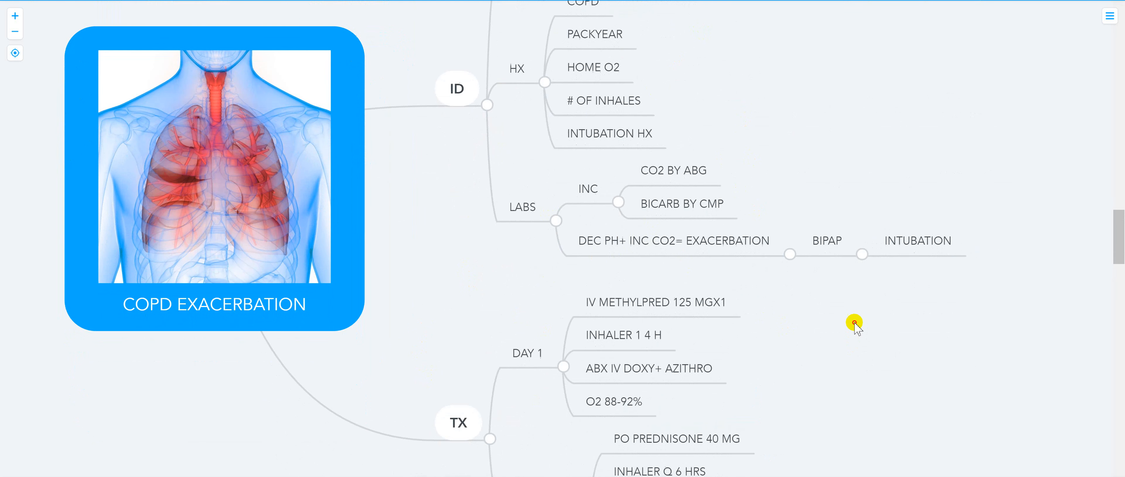
pyautogui.scroll(-3)
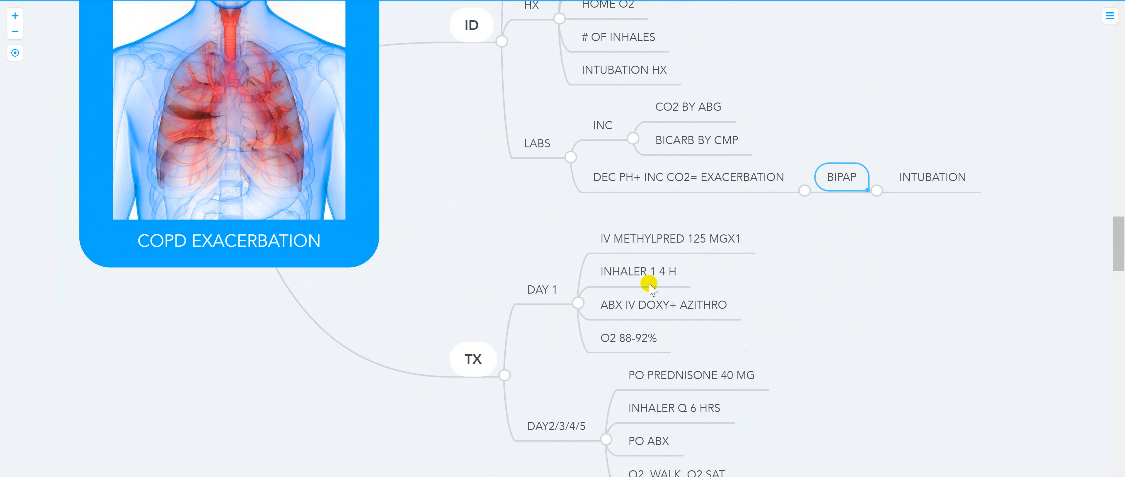
pyautogui.click(542, 292)
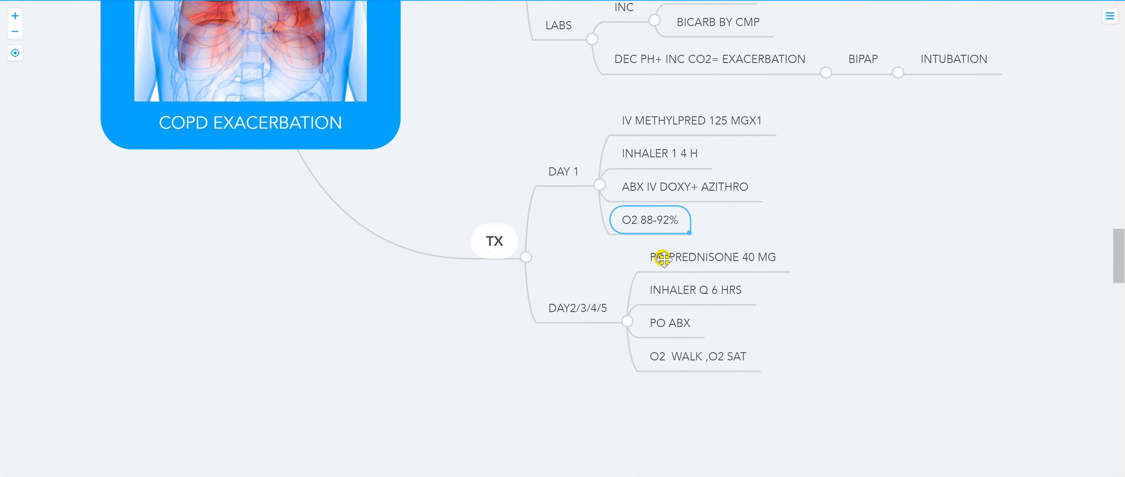
pyautogui.moveTo(667, 221)
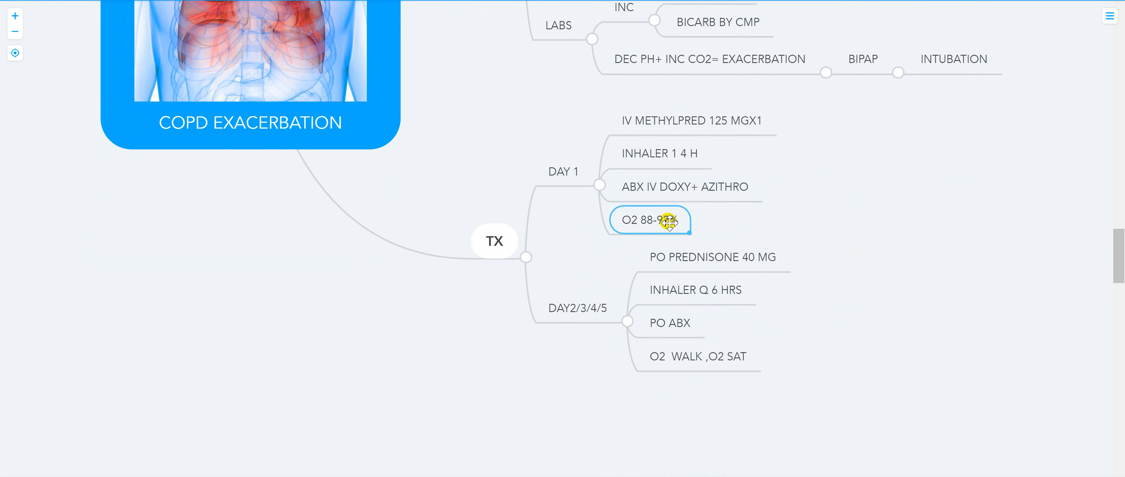
pyautogui.moveTo(573, 314)
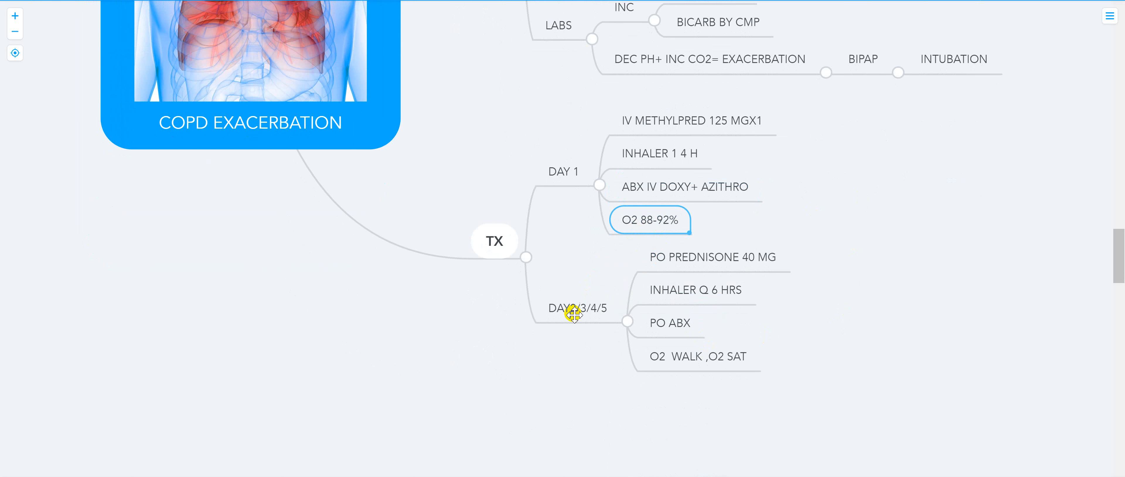
pyautogui.click(578, 308)
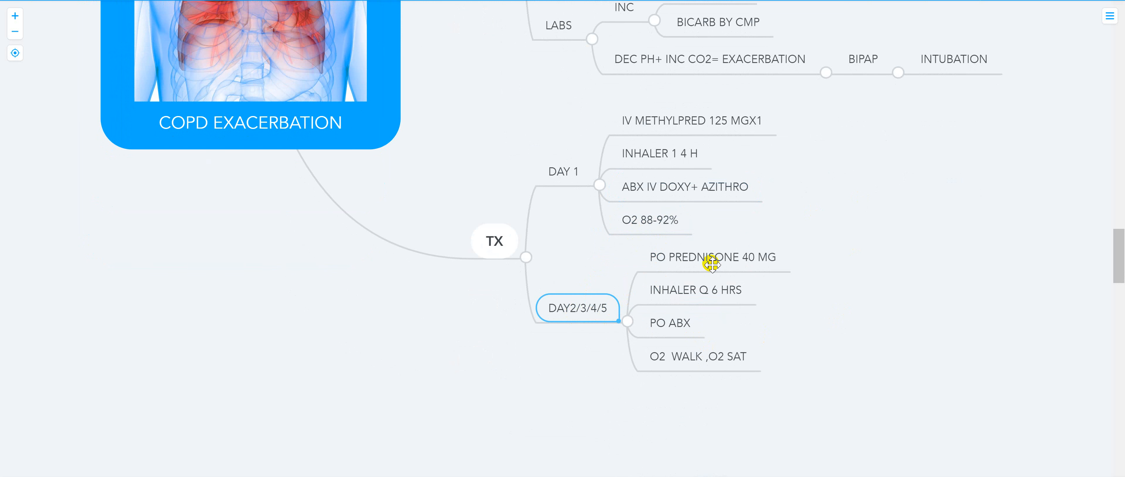
pyautogui.click(713, 256)
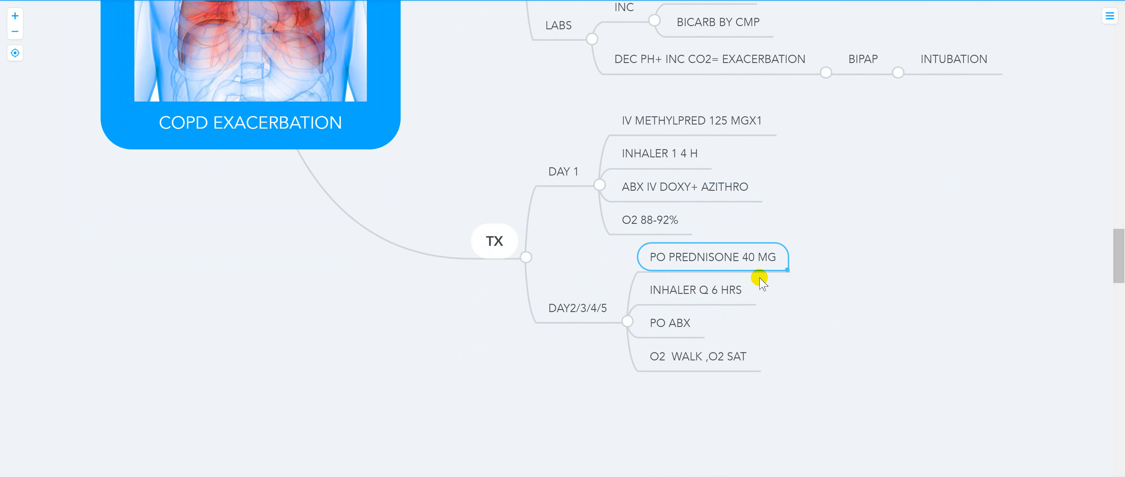
pyautogui.moveTo(662, 333)
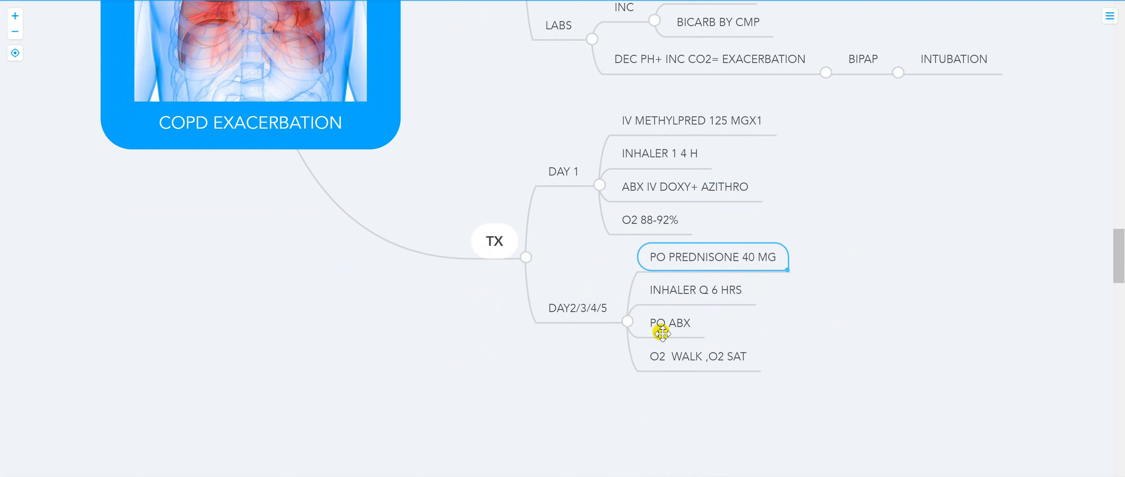
pyautogui.moveTo(669, 380)
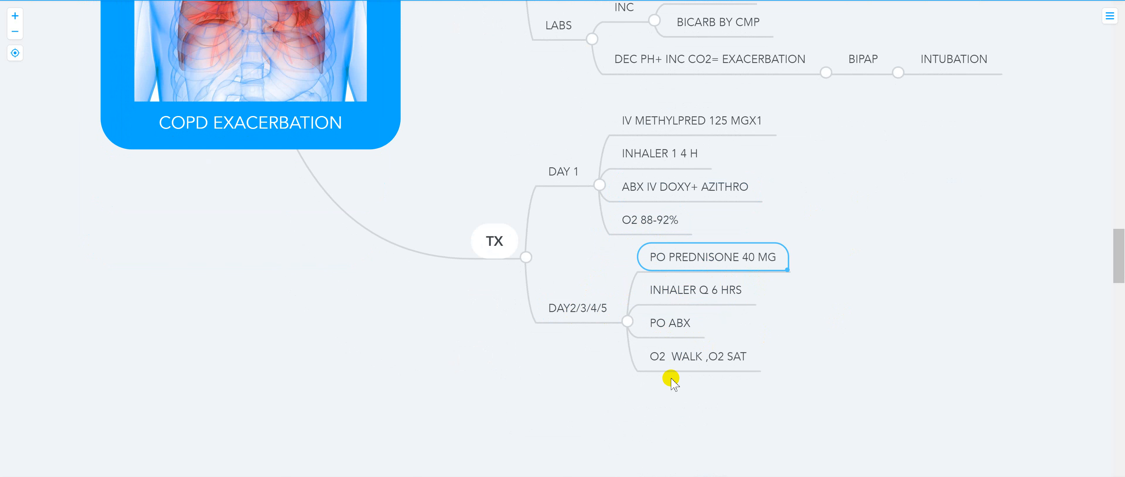
pyautogui.click(696, 356)
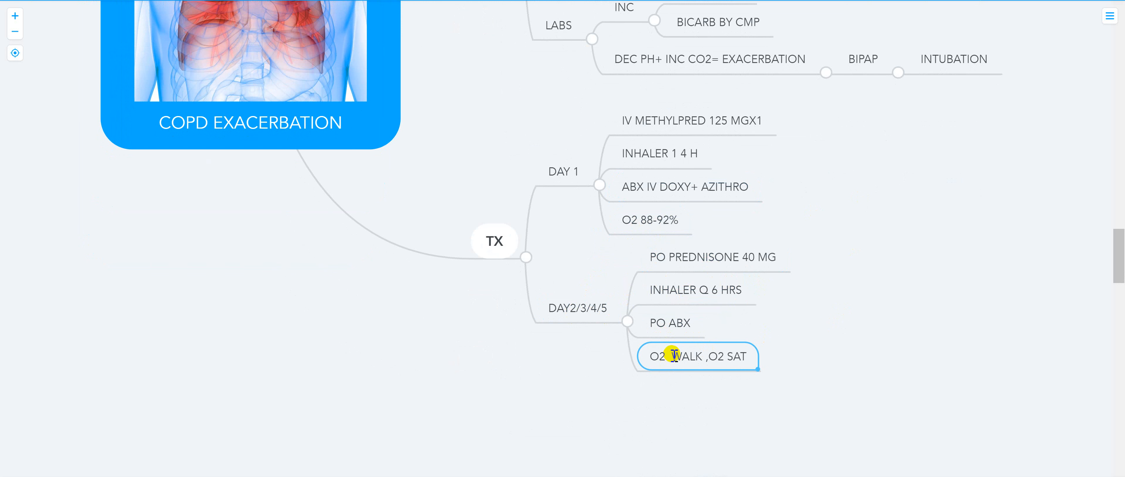